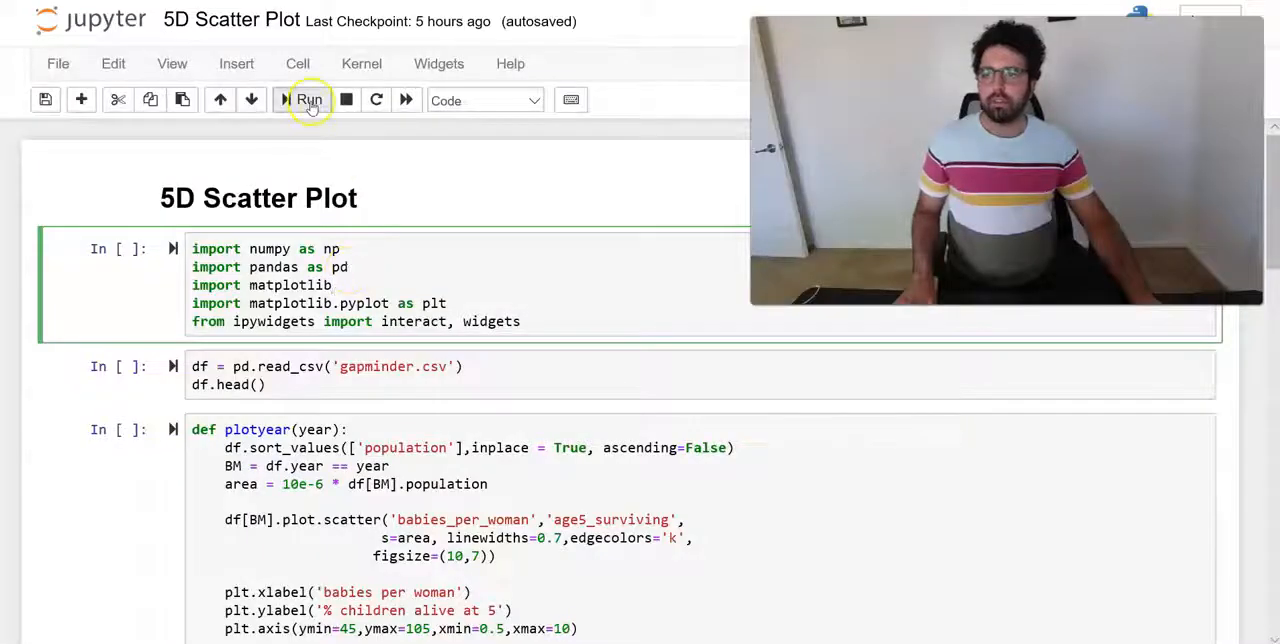
Run the import and gapminder-loading cells, then slide the bubble plot through 1965 to 2007
{"action": "left_click", "coordinate": [307, 99]}
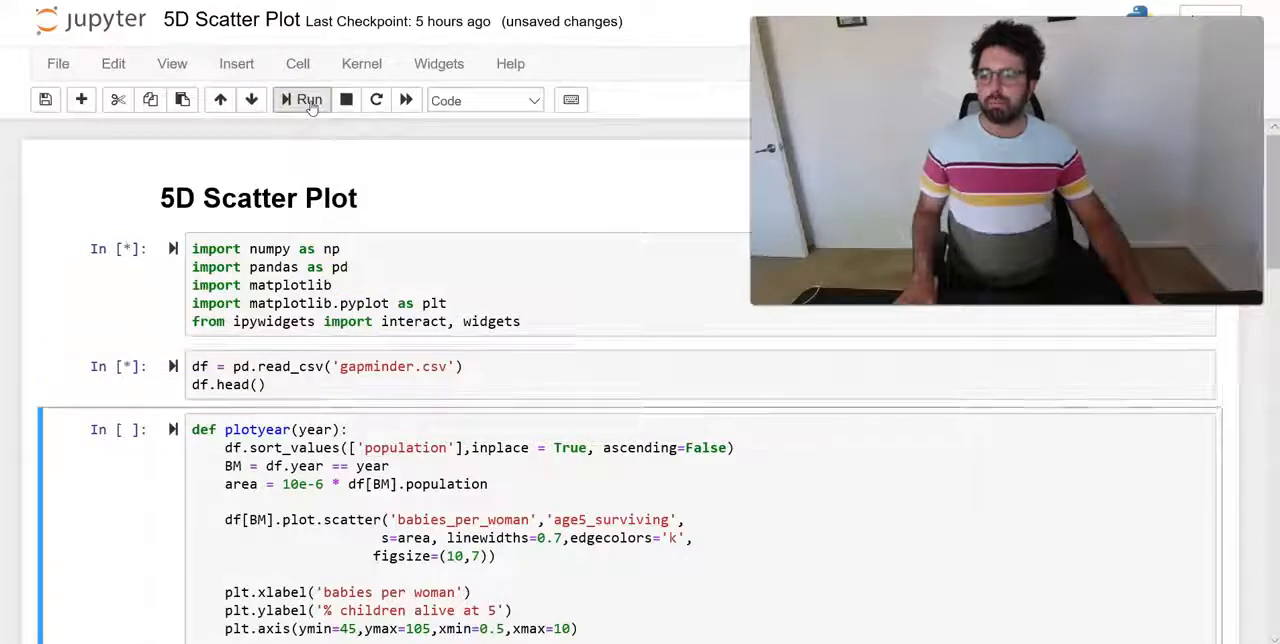
{"action": "left_click", "coordinate": [302, 99]}
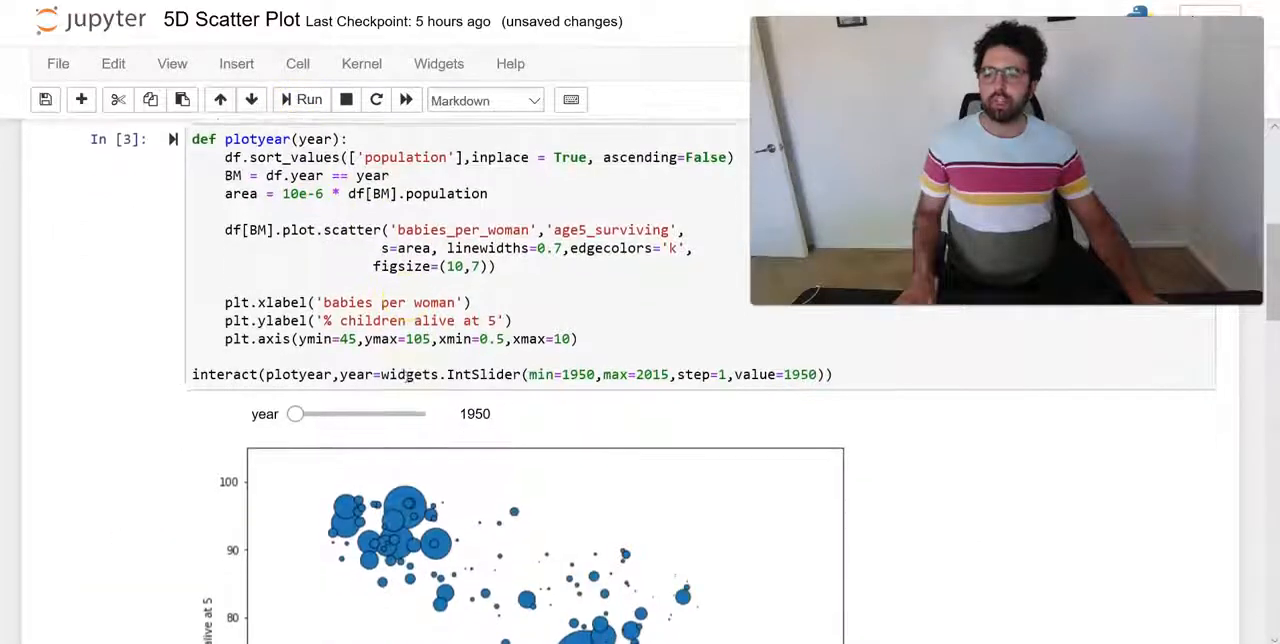
{"action": "scroll", "scroll_direction": "down", "scroll_amount": 3}
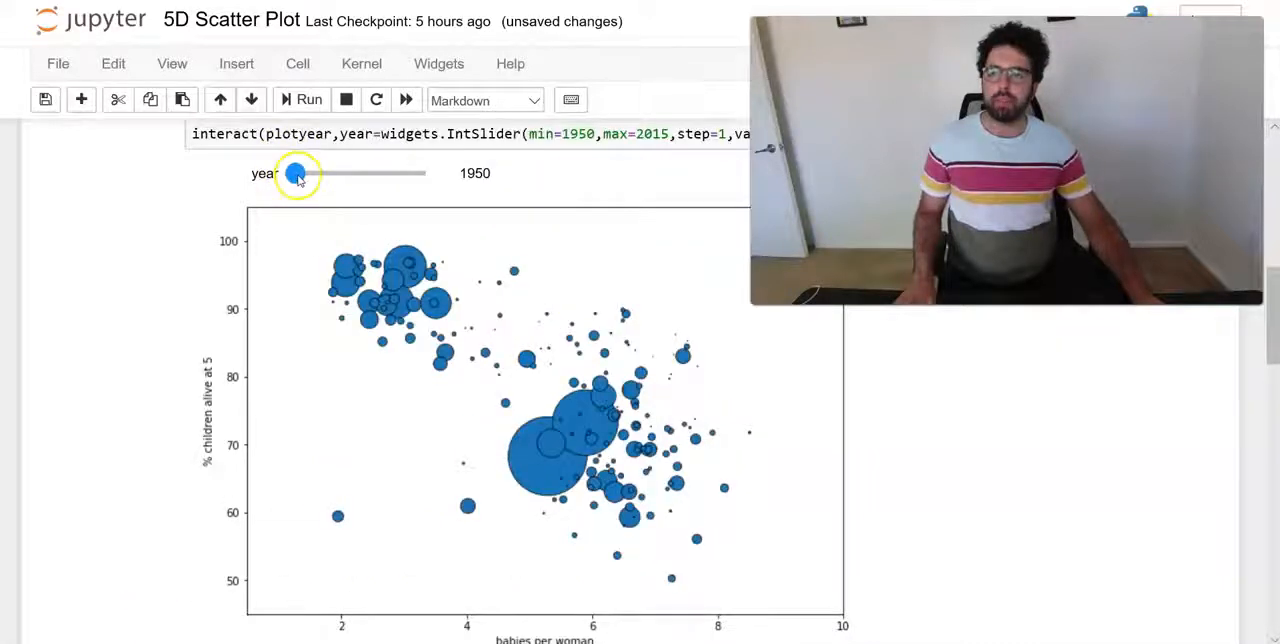
{"action": "left_click_drag", "start_coordinate": [295, 173], "coordinate": [325, 173]}
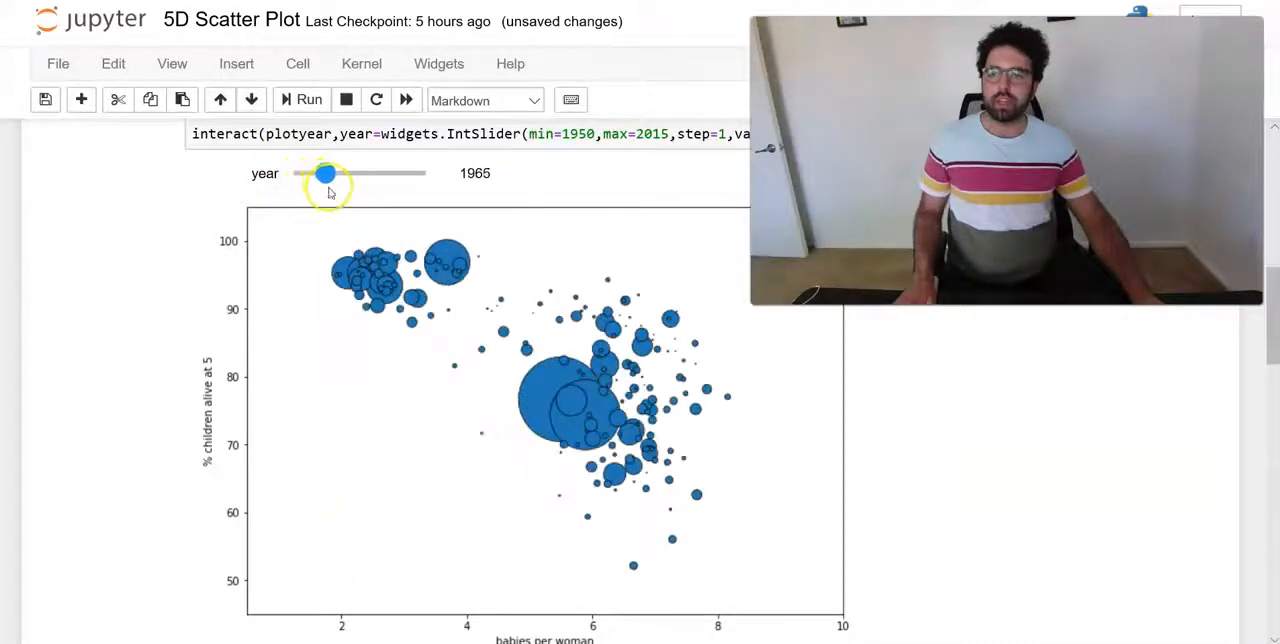
{"action": "left_click_drag", "start_coordinate": [326, 173], "coordinate": [409, 173]}
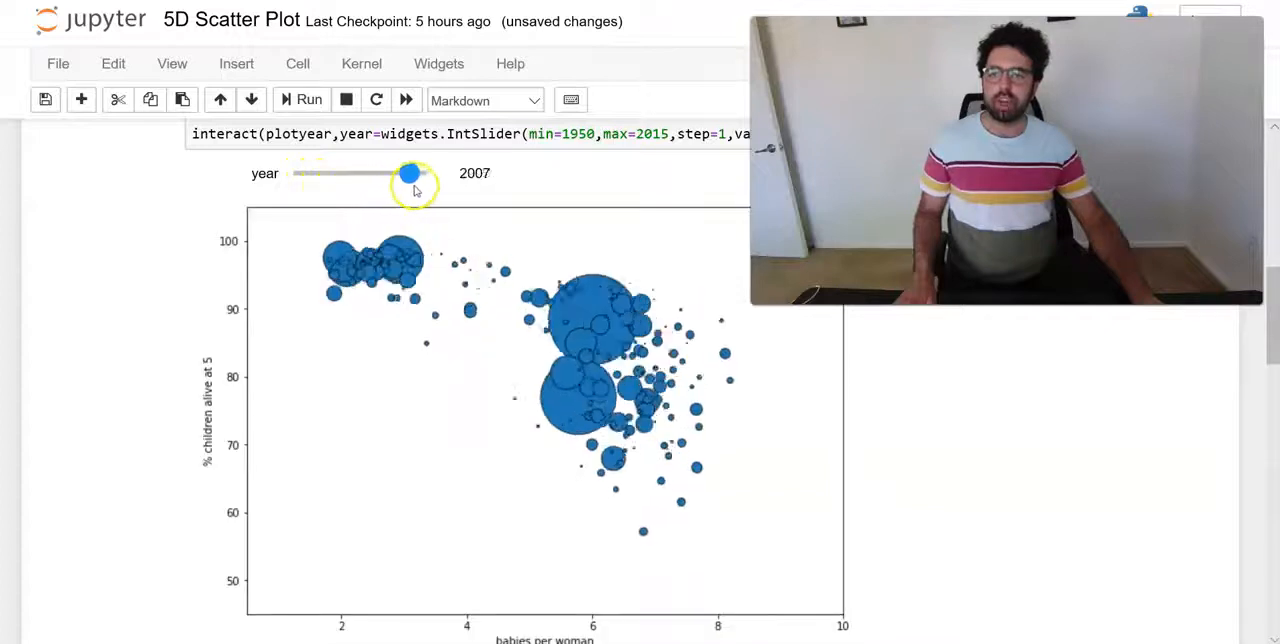
{"action": "left_click_drag", "start_coordinate": [409, 173], "coordinate": [385, 173]}
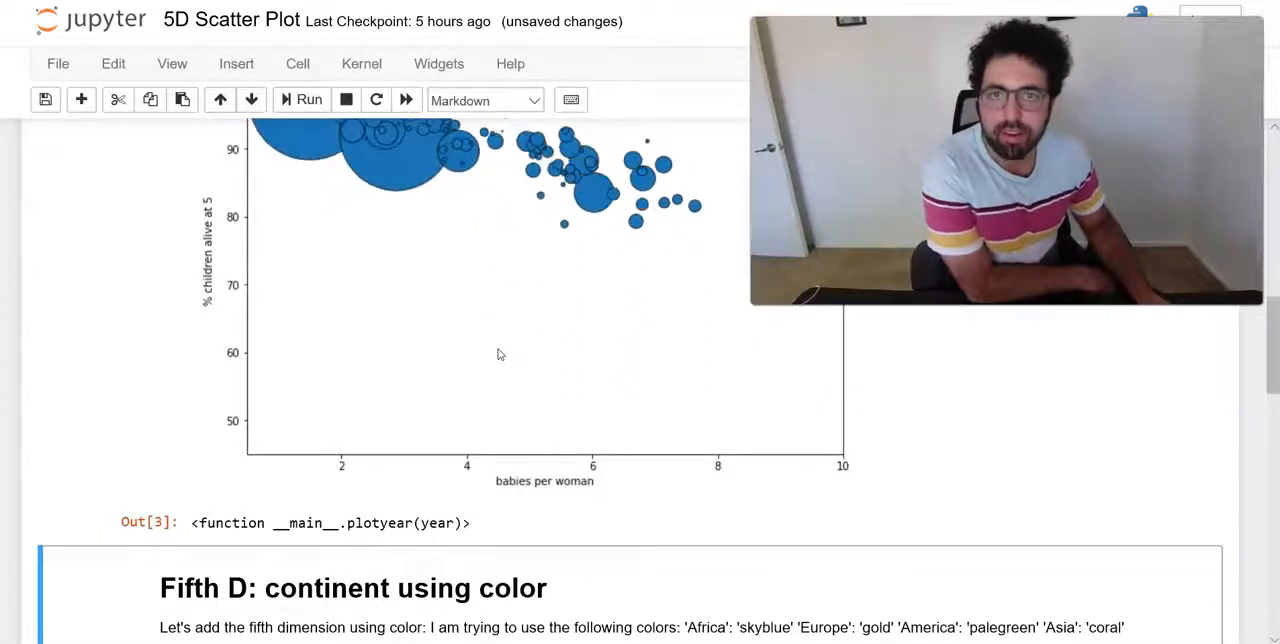
Review the region colour dictionary, then run the colour-mapping and colours type-check cells
{"action": "scroll", "scroll_direction": "down", "scroll_amount": 3}
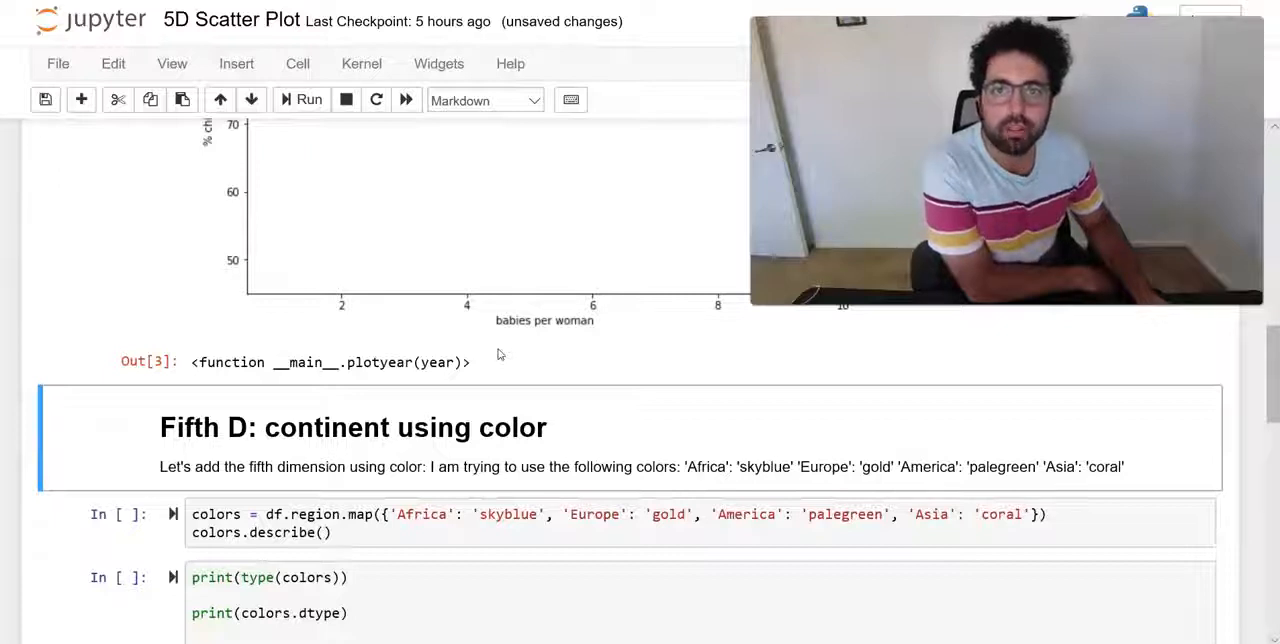
{"action": "scroll", "scroll_direction": "down", "scroll_amount": 3}
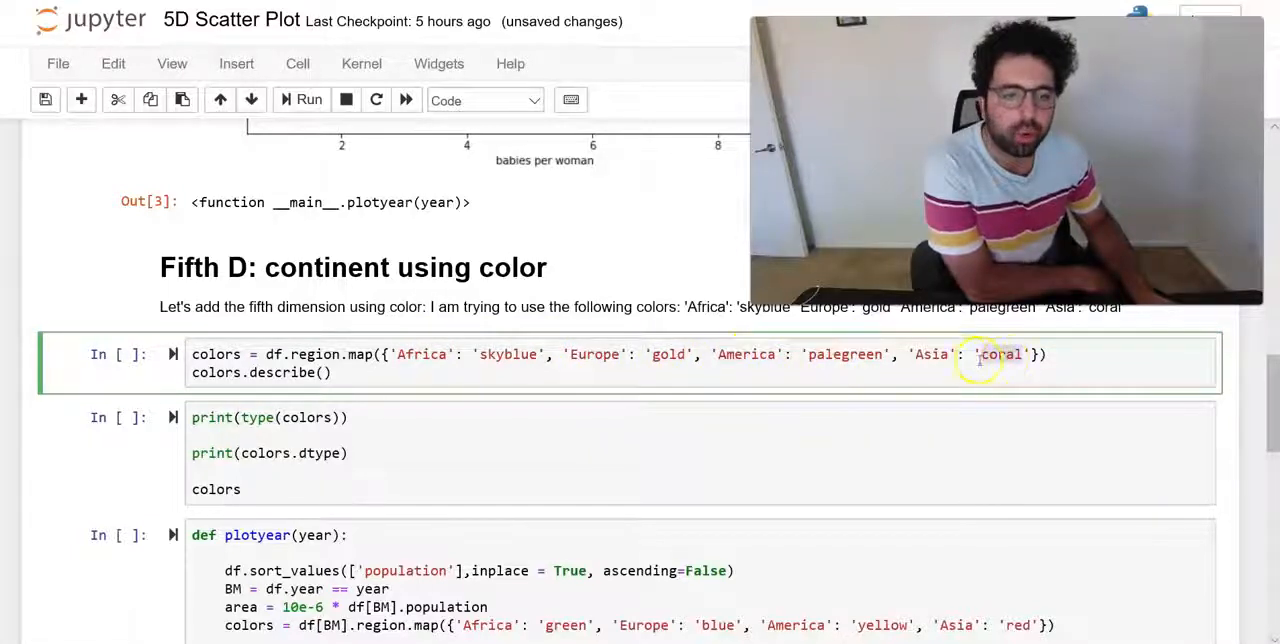
{"action": "double_click", "coordinate": [931, 354]}
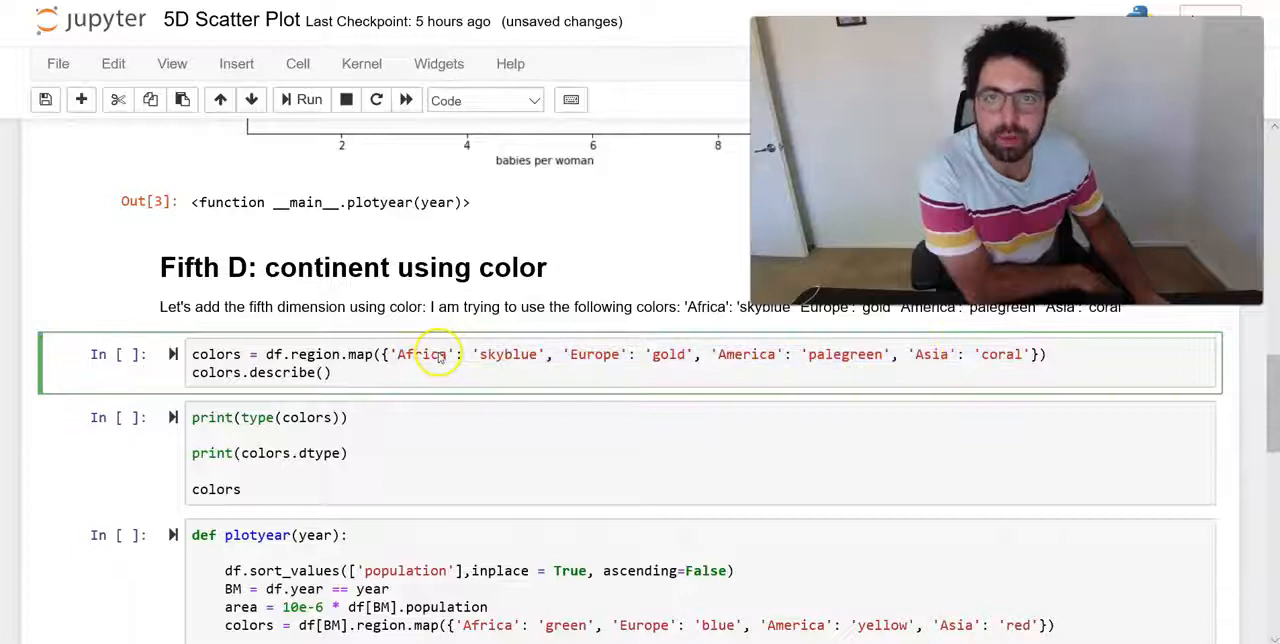
{"action": "double_click", "coordinate": [507, 354]}
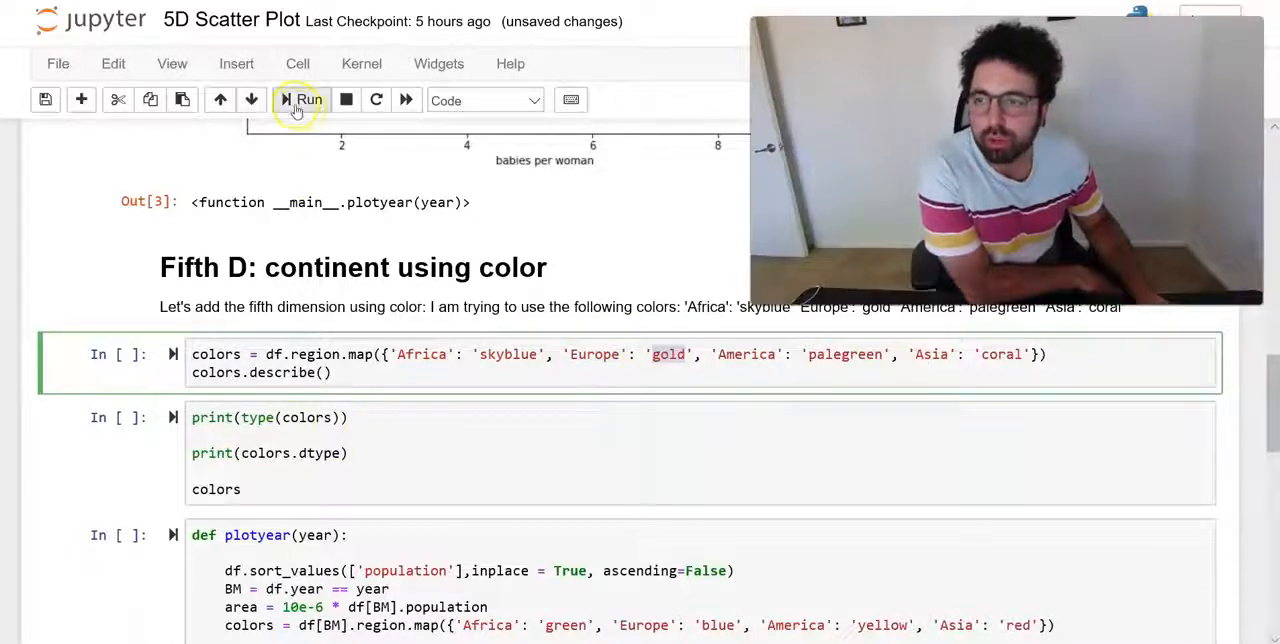
{"action": "left_click", "coordinate": [302, 99]}
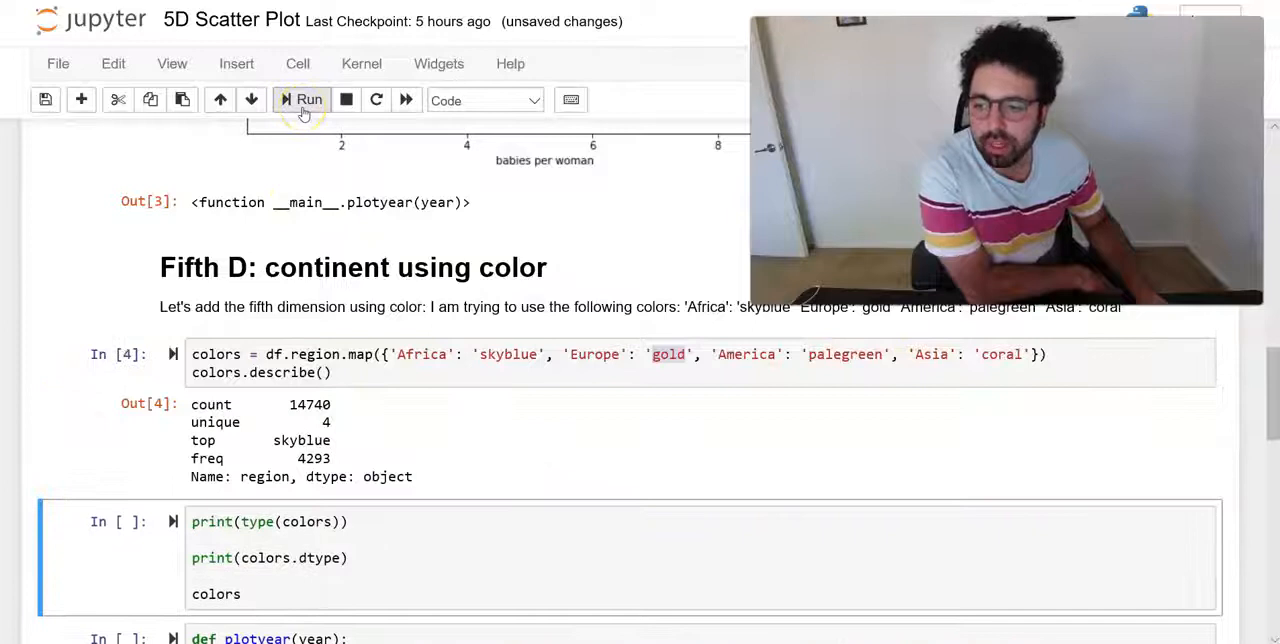
{"action": "left_click", "coordinate": [301, 99]}
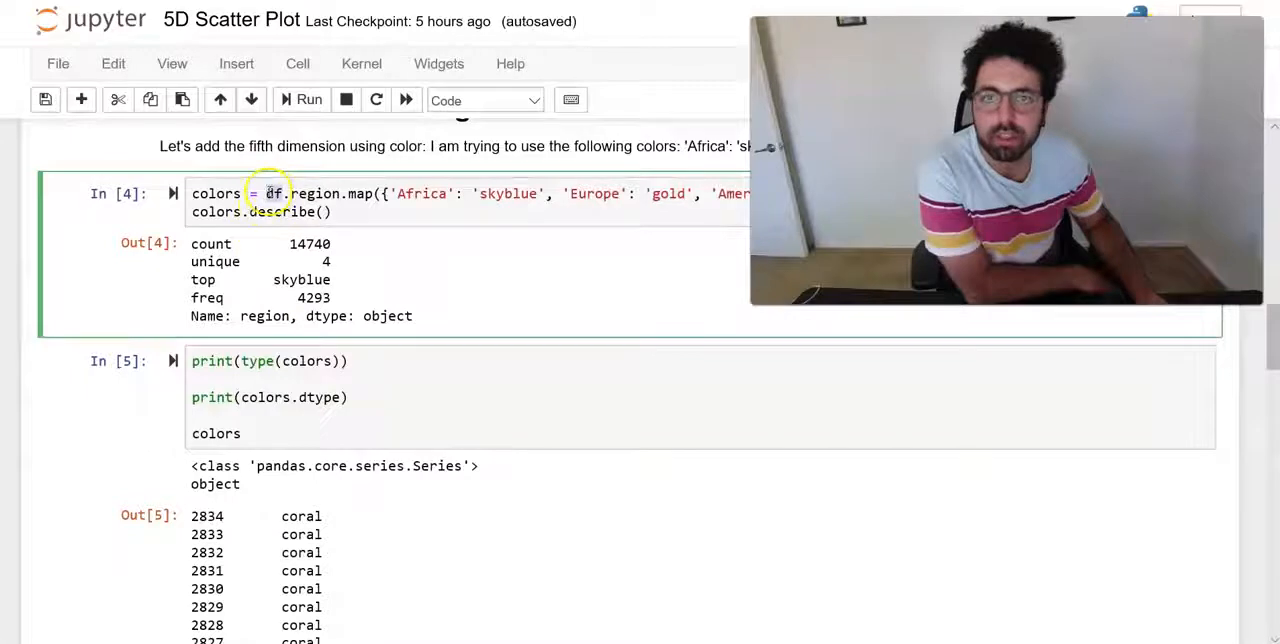
{"action": "scroll", "scroll_direction": "down", "scroll_amount": 3}
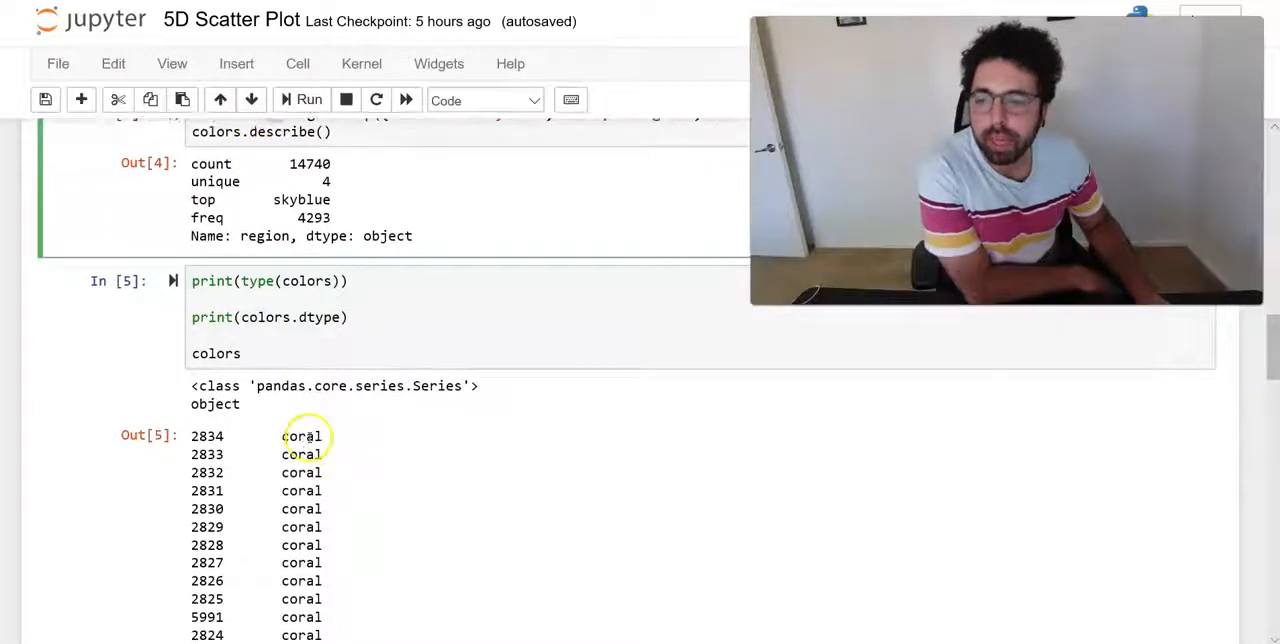
{"action": "scroll", "scroll_direction": "down", "scroll_amount": 3}
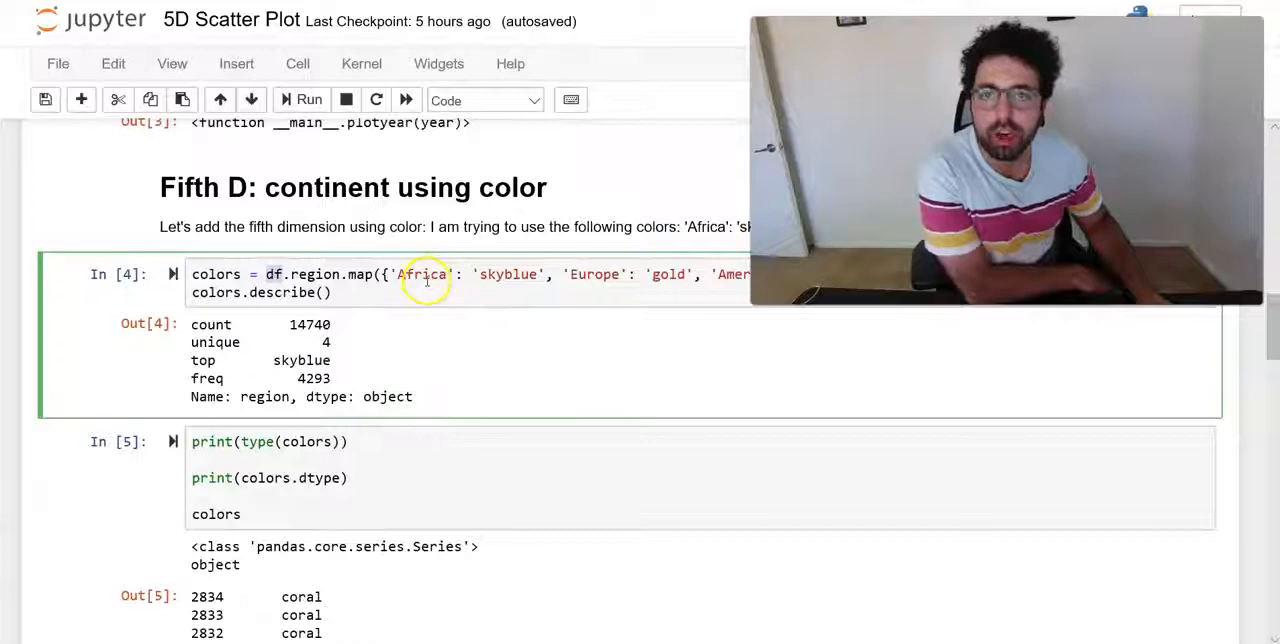
{"action": "mouse_move", "coordinate": [322, 428]}
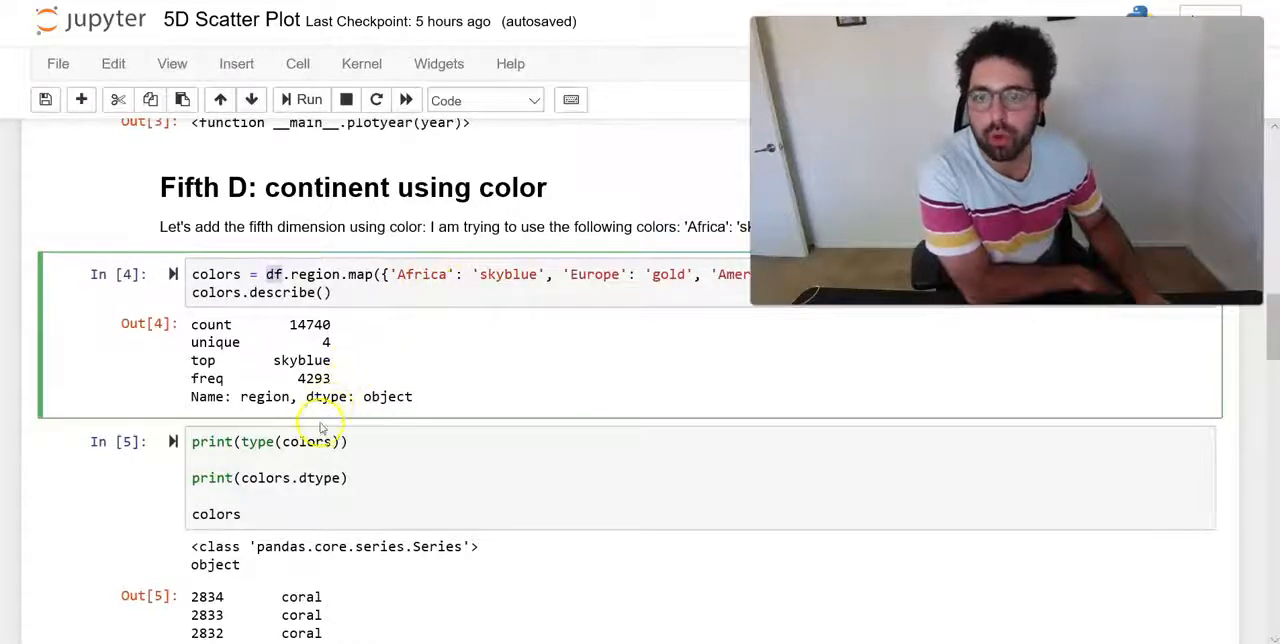
{"action": "scroll", "scroll_direction": "down", "scroll_amount": 3}
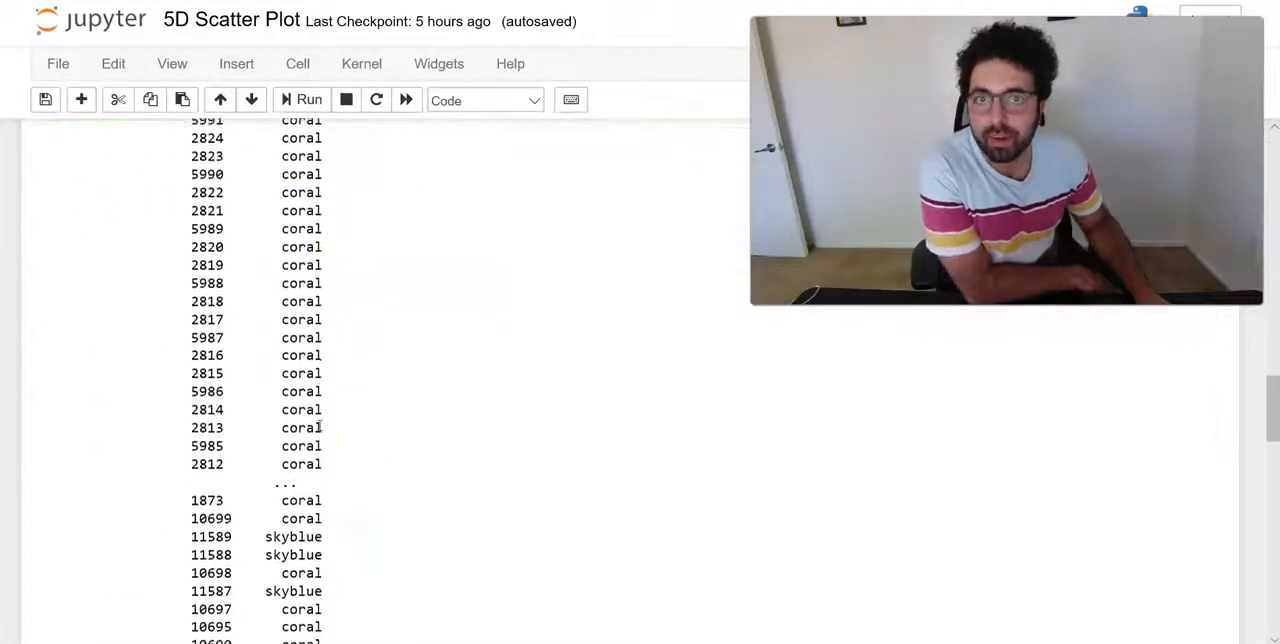
{"action": "scroll", "scroll_direction": "down", "scroll_amount": 3}
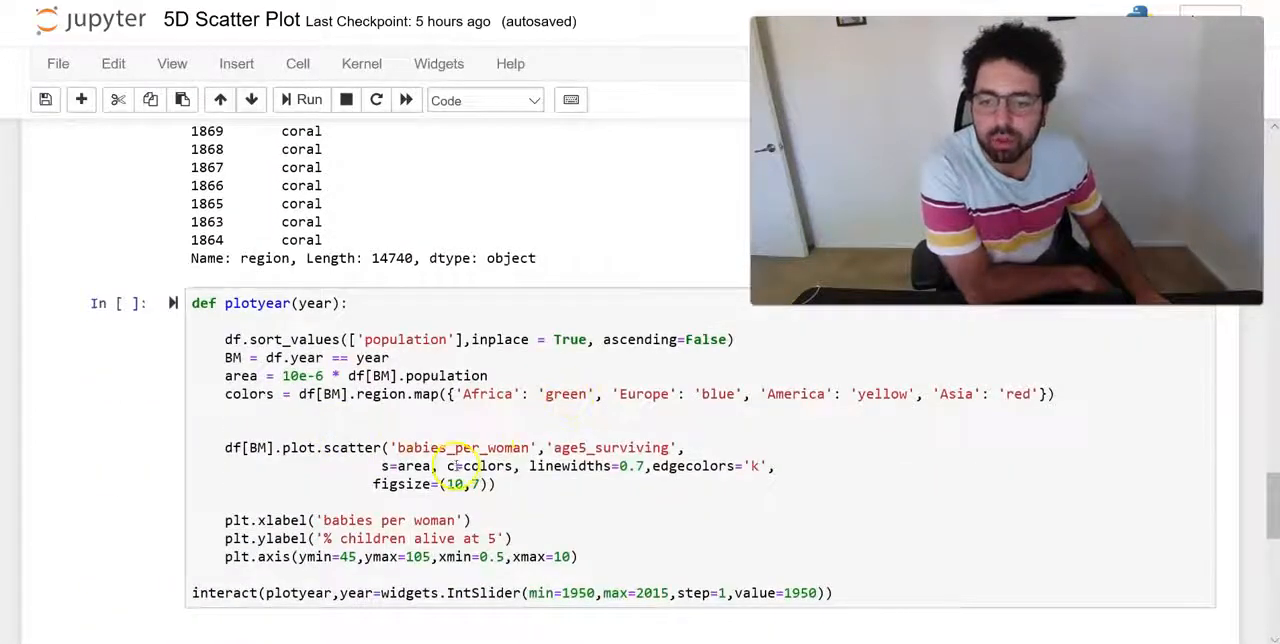
Pass c=colors to df[BM].plot.scatter and rerun the plotyear cell
{"action": "left_click", "coordinate": [460, 465]}
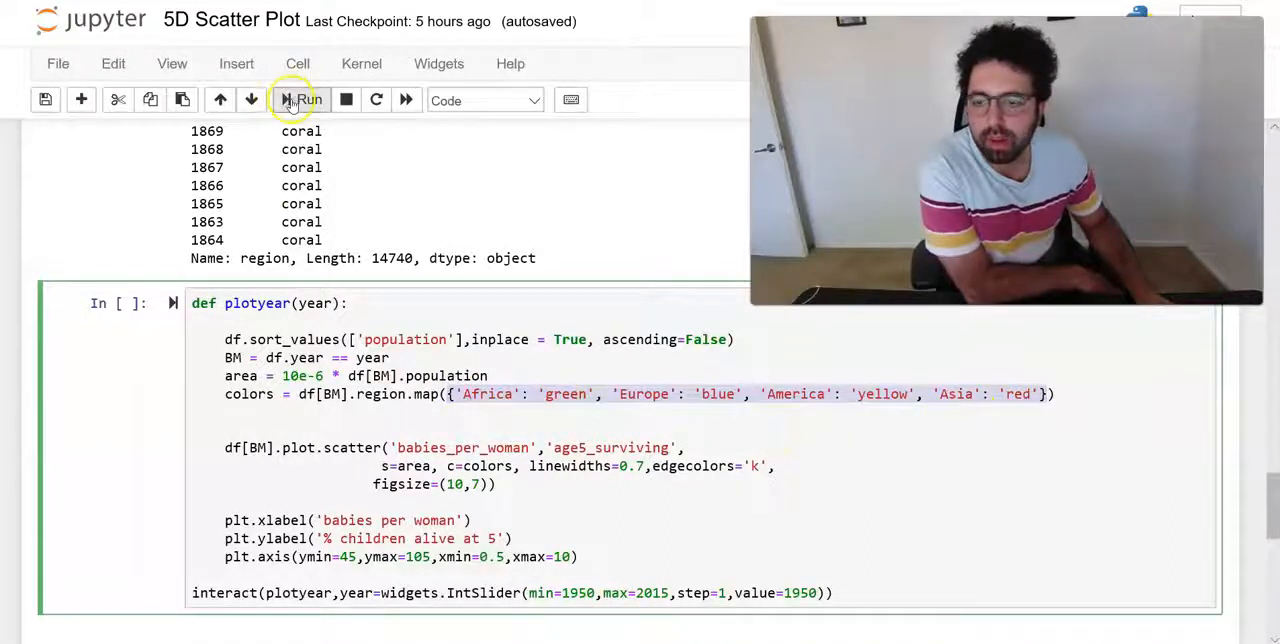
{"action": "left_click", "coordinate": [300, 99]}
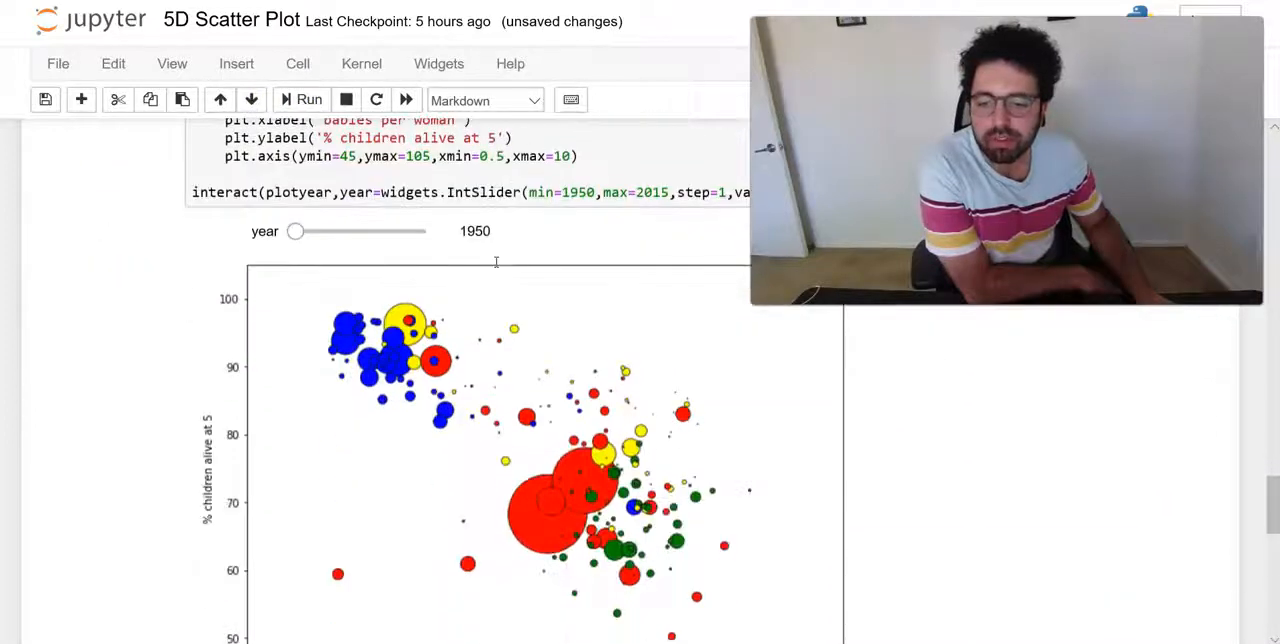
{"action": "scroll", "scroll_direction": "down", "scroll_amount": 3}
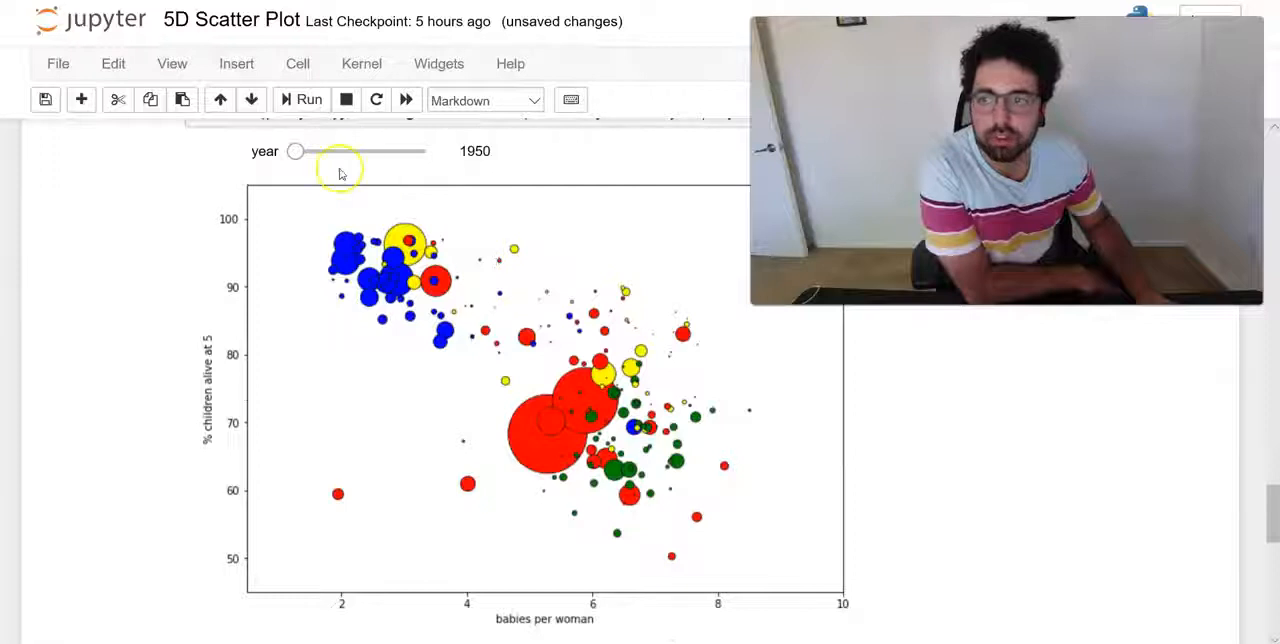
Slide the region-coloured plot through 1957, 1965, 1973, 1982, 1992 and 2002 to 2007
{"action": "left_click_drag", "start_coordinate": [340, 151], "coordinate": [295, 151]}
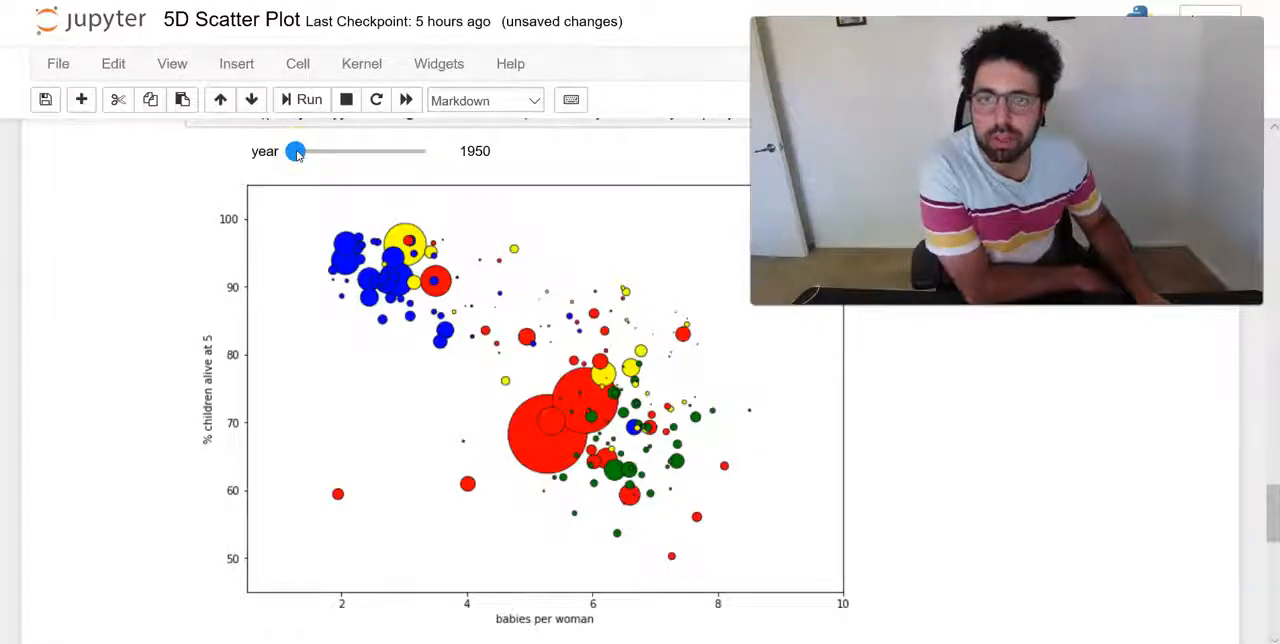
{"action": "left_click_drag", "start_coordinate": [296, 151], "coordinate": [311, 151]}
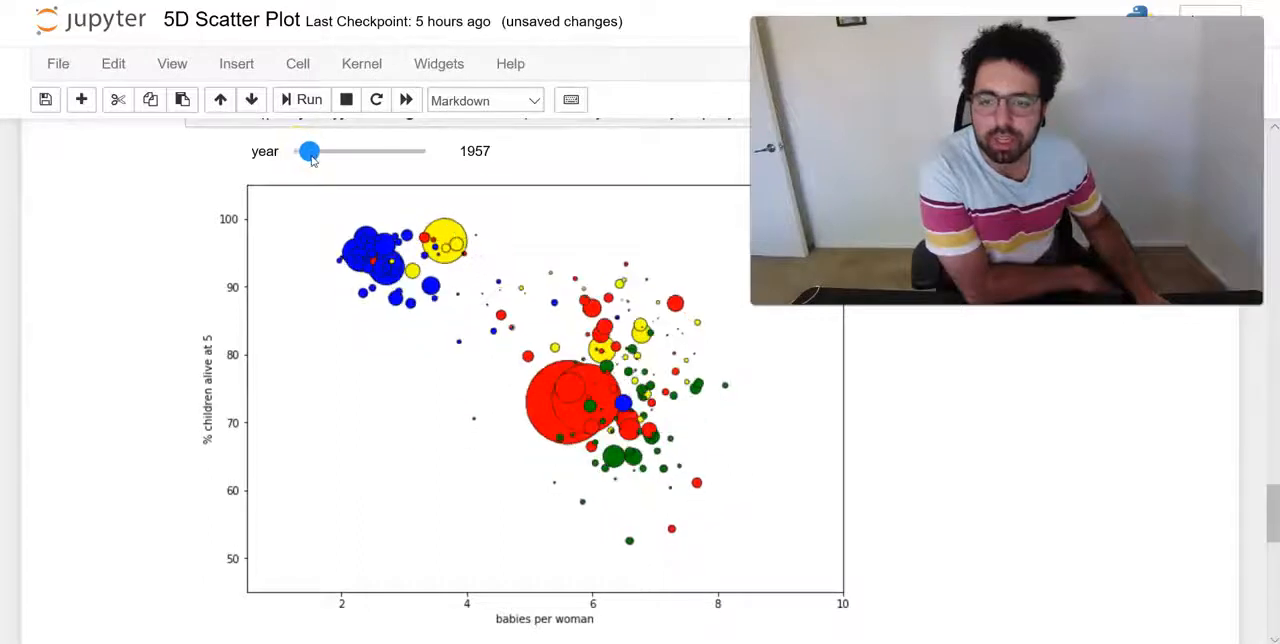
{"action": "left_click_drag", "start_coordinate": [308, 151], "coordinate": [325, 151]}
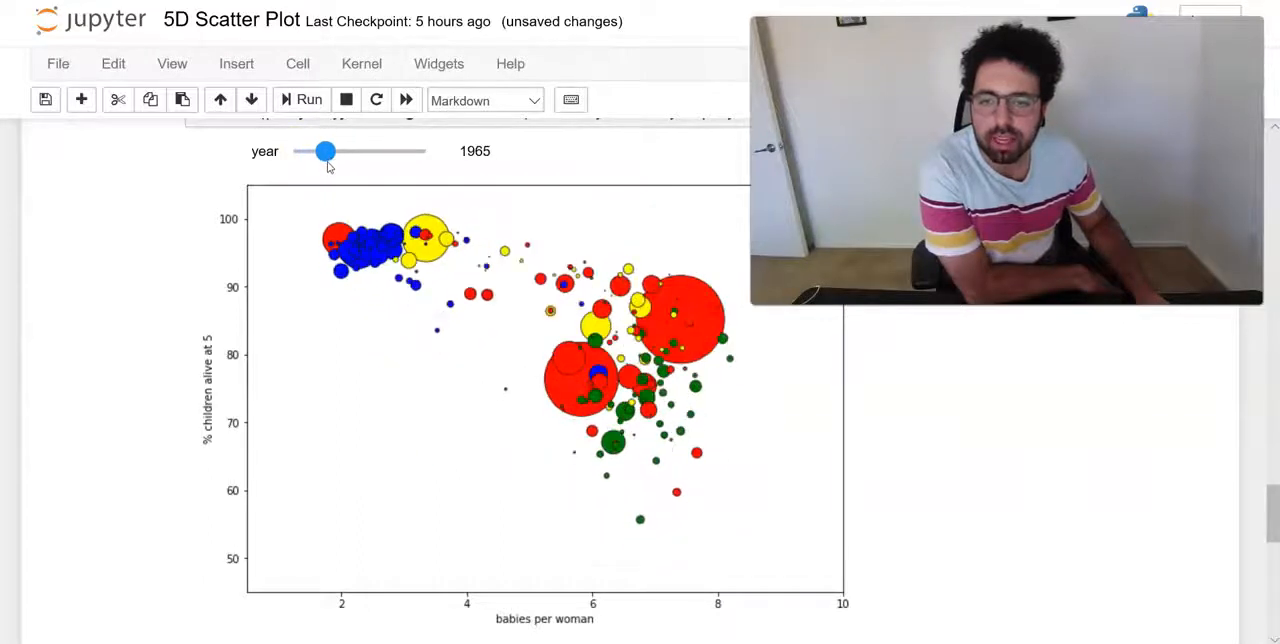
{"action": "left_click_drag", "start_coordinate": [325, 151], "coordinate": [343, 151]}
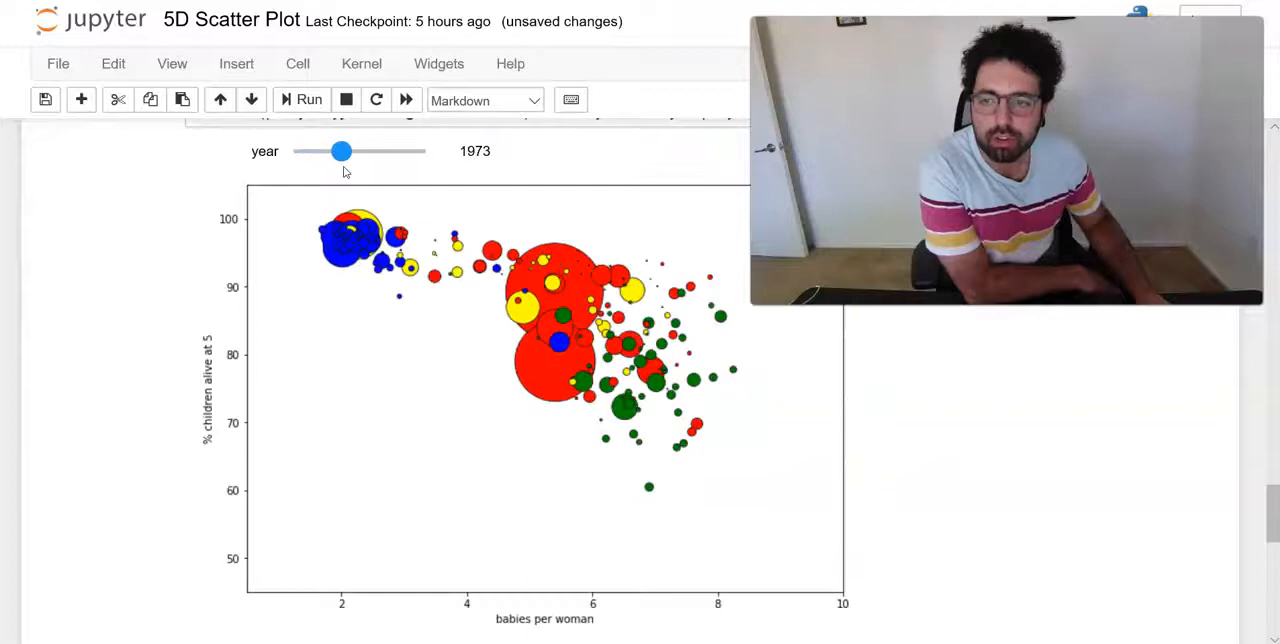
{"action": "left_click_drag", "start_coordinate": [342, 151], "coordinate": [360, 151]}
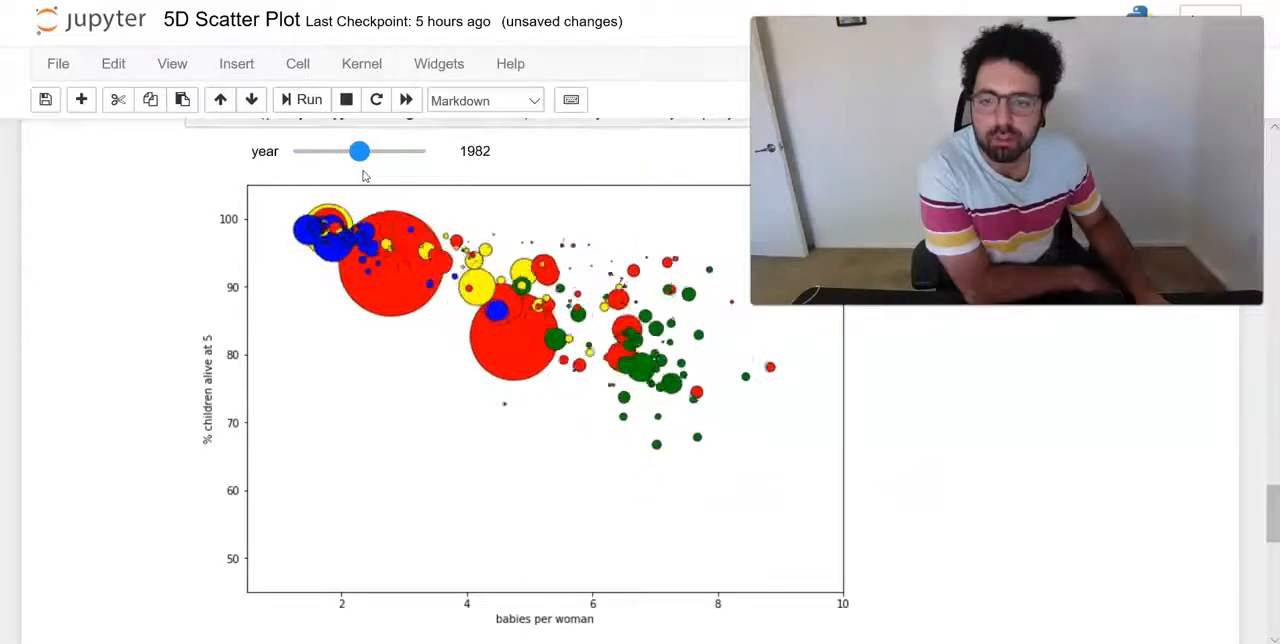
{"action": "left_click_drag", "start_coordinate": [360, 151], "coordinate": [378, 151]}
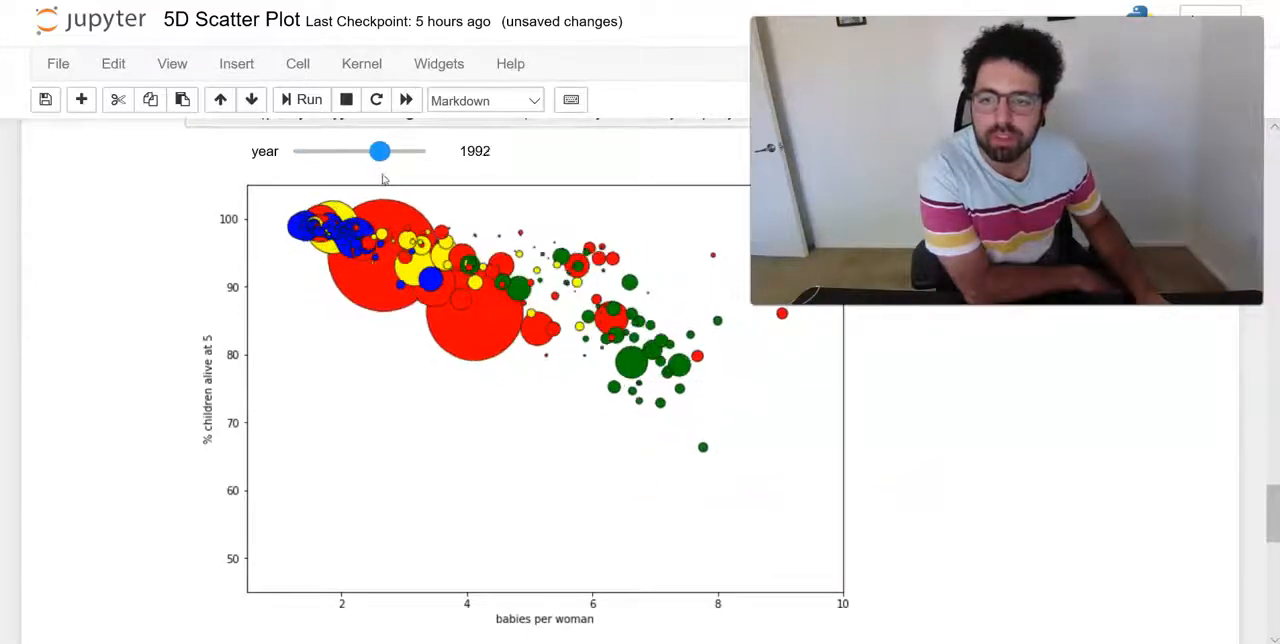
{"action": "left_click_drag", "start_coordinate": [378, 151], "coordinate": [400, 151]}
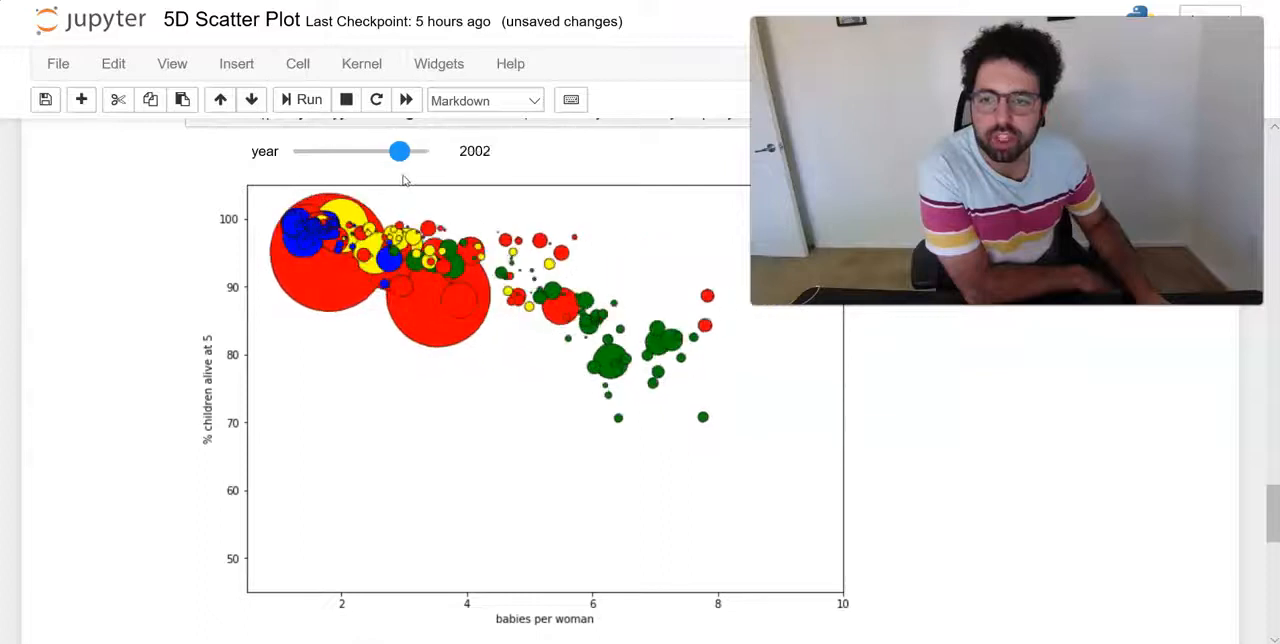
{"action": "left_click_drag", "start_coordinate": [400, 151], "coordinate": [409, 151]}
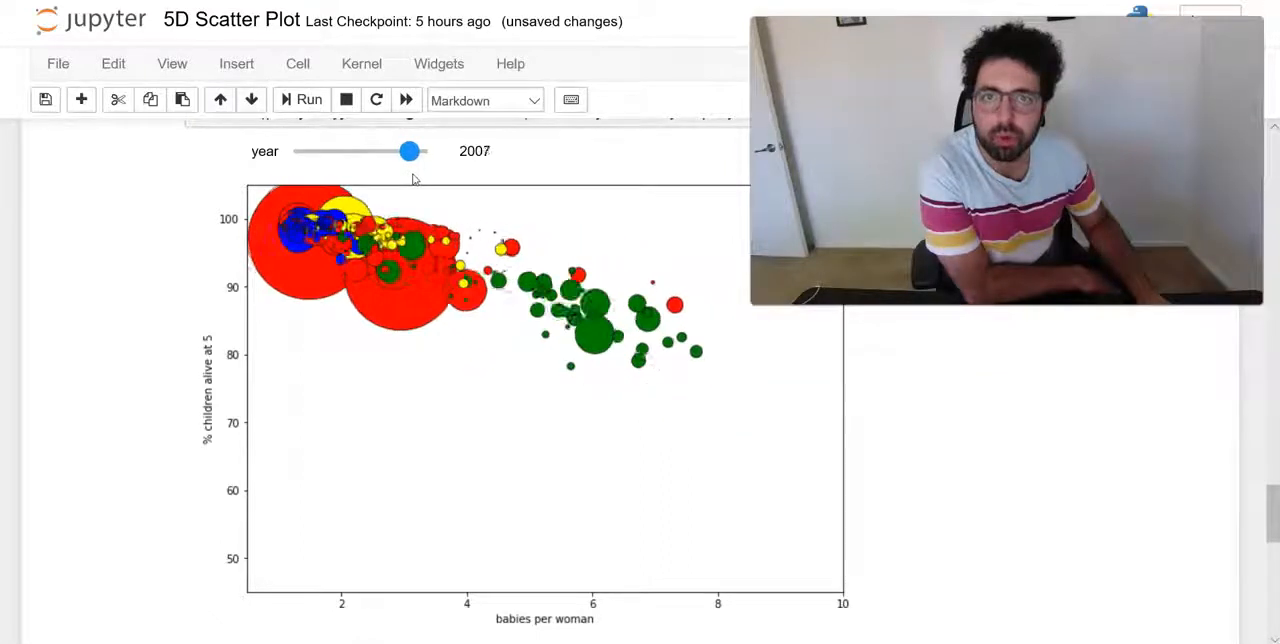
{"action": "left_click_drag", "start_coordinate": [408, 151], "coordinate": [416, 151]}
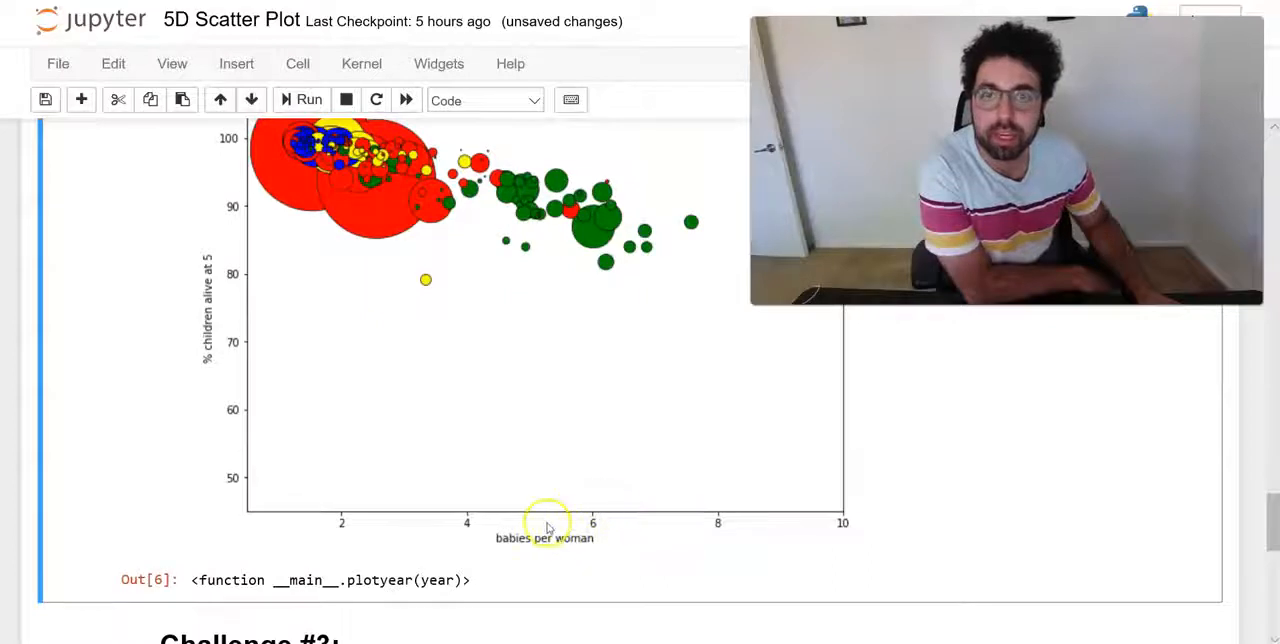
{"action": "mouse_move", "coordinate": [605, 453]}
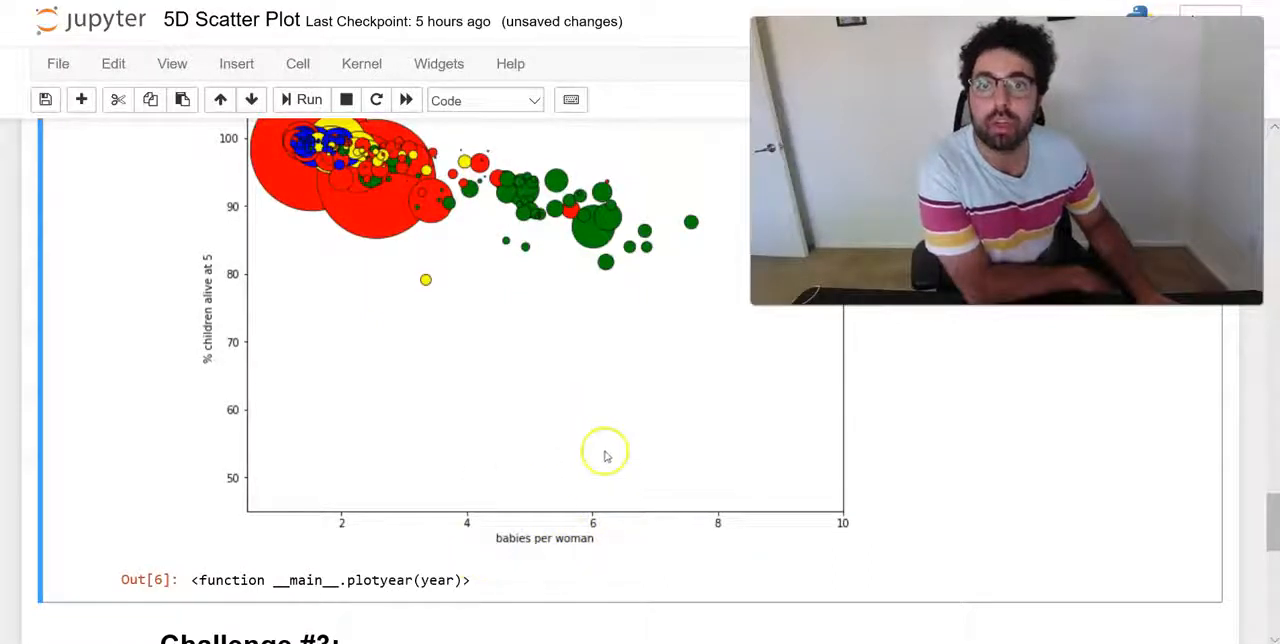
{"action": "mouse_move", "coordinate": [453, 378]}
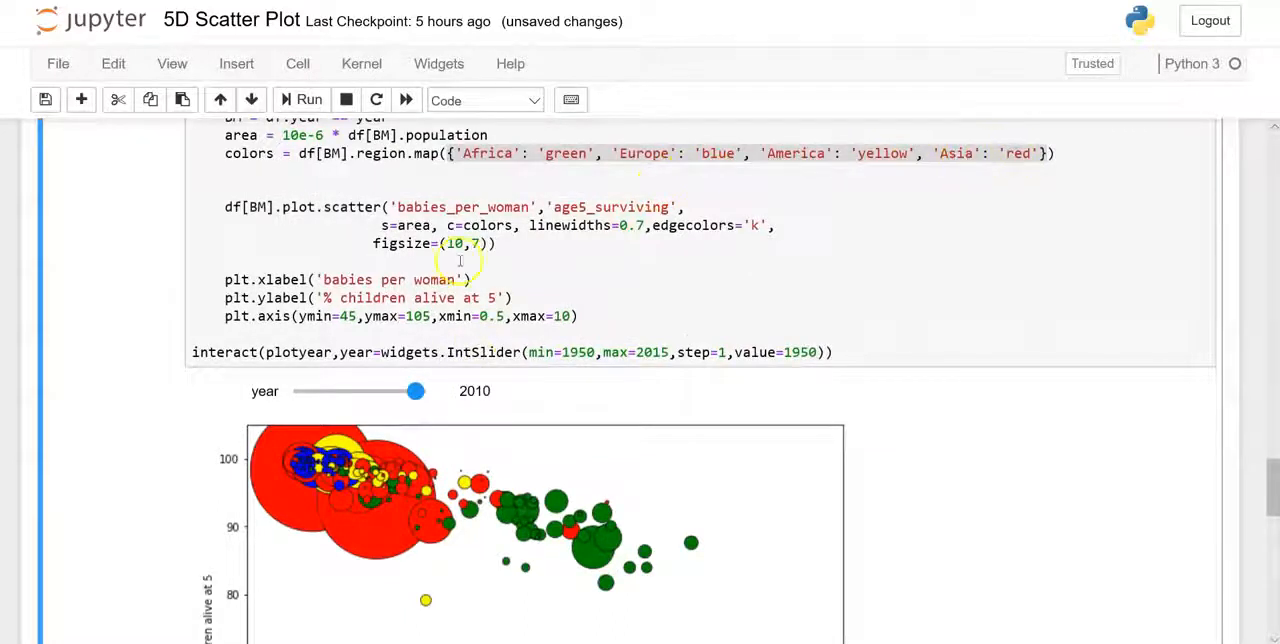
Rewind the region-coloured plot from 1987 back to 1950
{"action": "left_click_drag", "start_coordinate": [415, 391], "coordinate": [371, 391]}
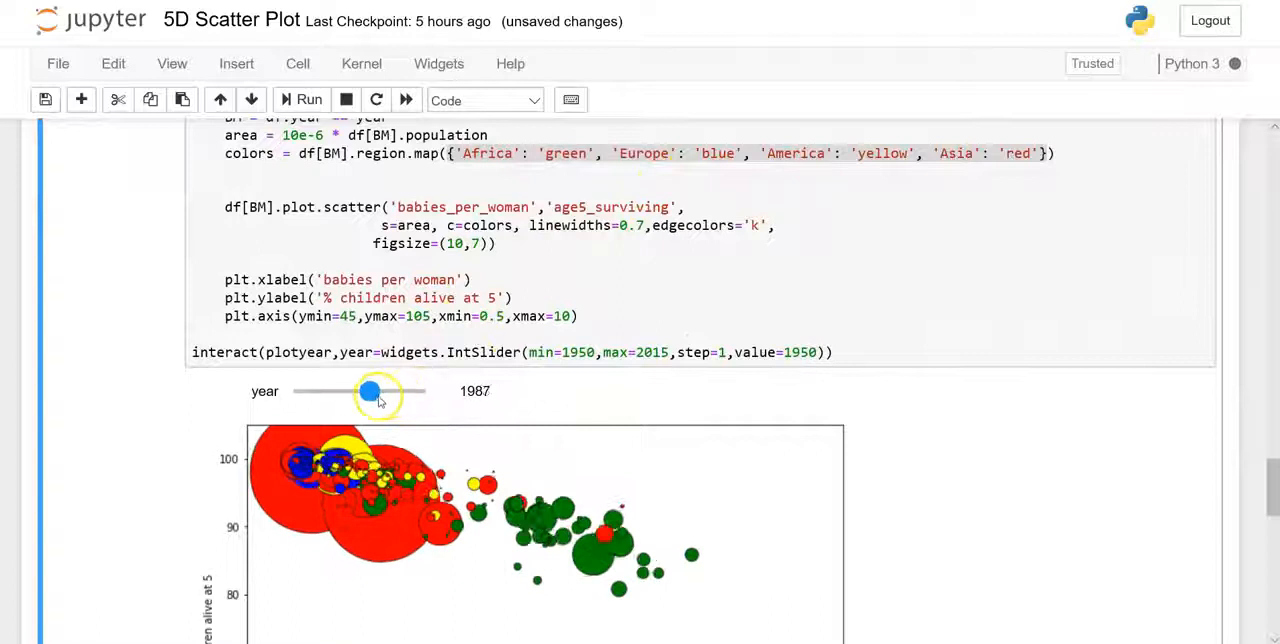
{"action": "left_click_drag", "start_coordinate": [370, 391], "coordinate": [293, 391]}
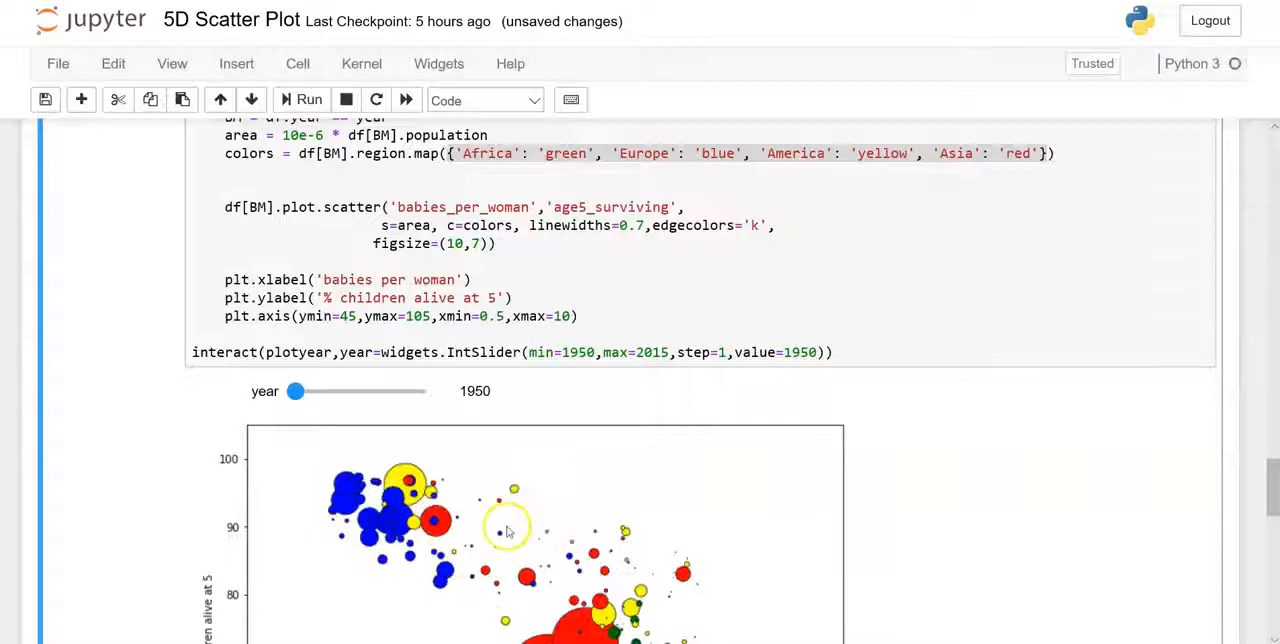
{"action": "scroll", "scroll_direction": "down", "scroll_amount": 3}
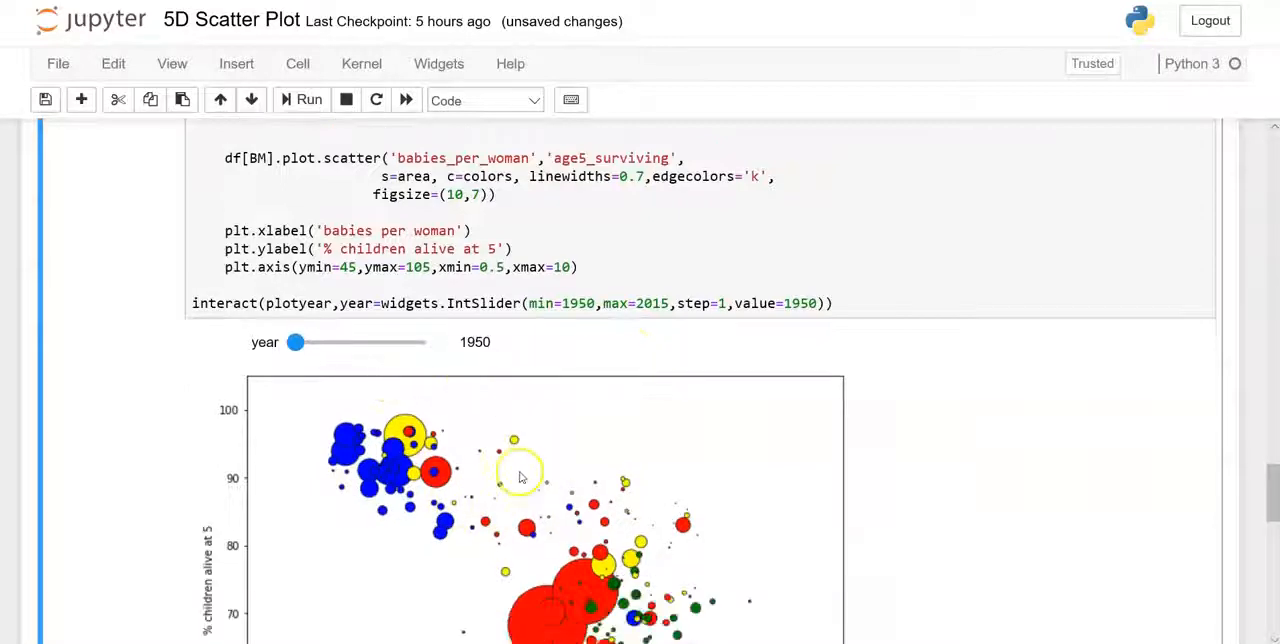
{"action": "scroll", "scroll_direction": "down", "scroll_amount": 3}
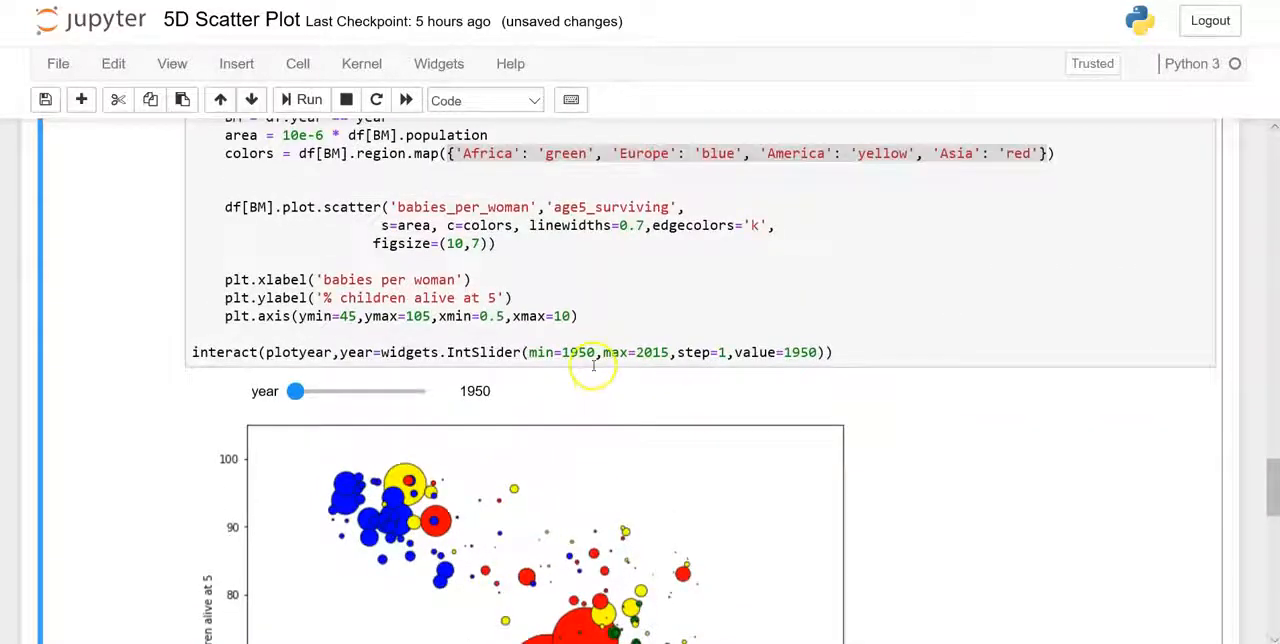
{"action": "mouse_move", "coordinate": [641, 502]}
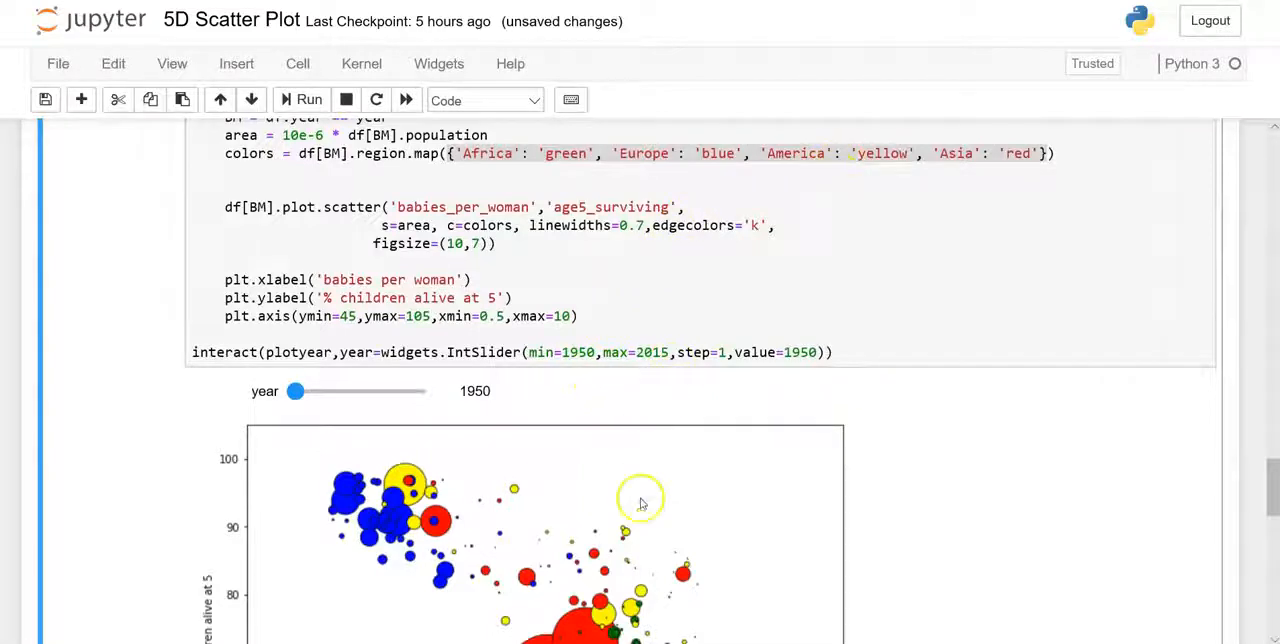
Advance the plot from 1954 through 1968, 1975, 1986, 1994 and 2004 to 2015
{"action": "left_click_drag", "start_coordinate": [296, 391], "coordinate": [303, 311]}
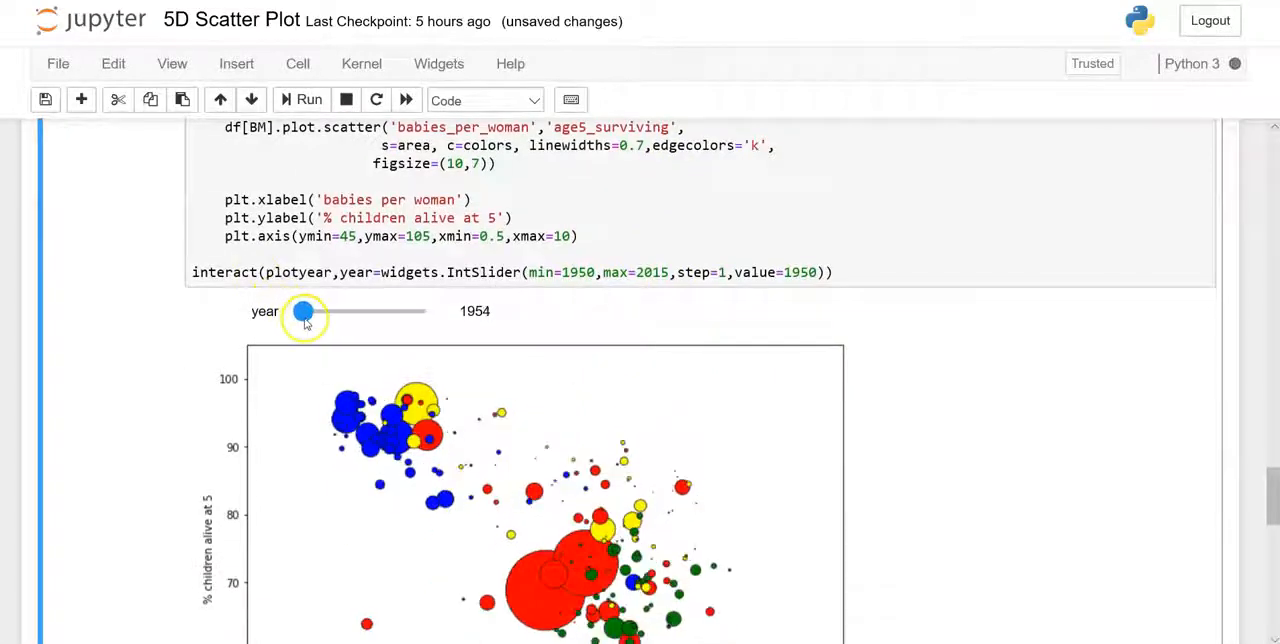
{"action": "left_click_drag", "start_coordinate": [304, 311], "coordinate": [332, 311]}
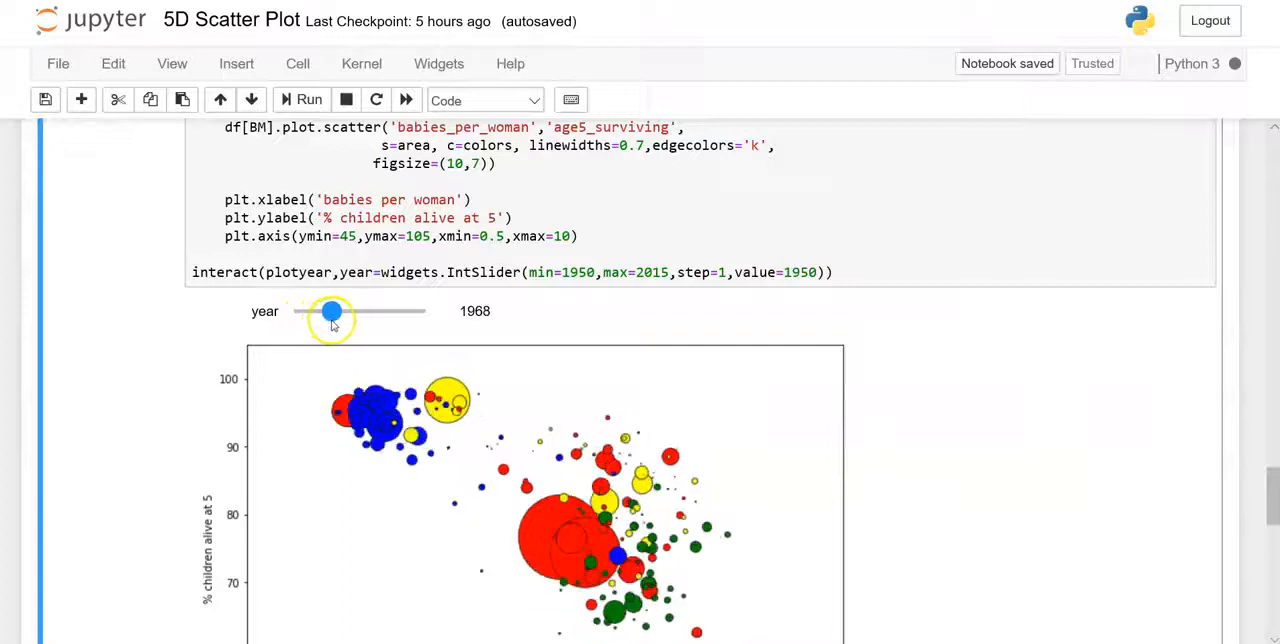
{"action": "left_click_drag", "start_coordinate": [331, 311], "coordinate": [346, 311]}
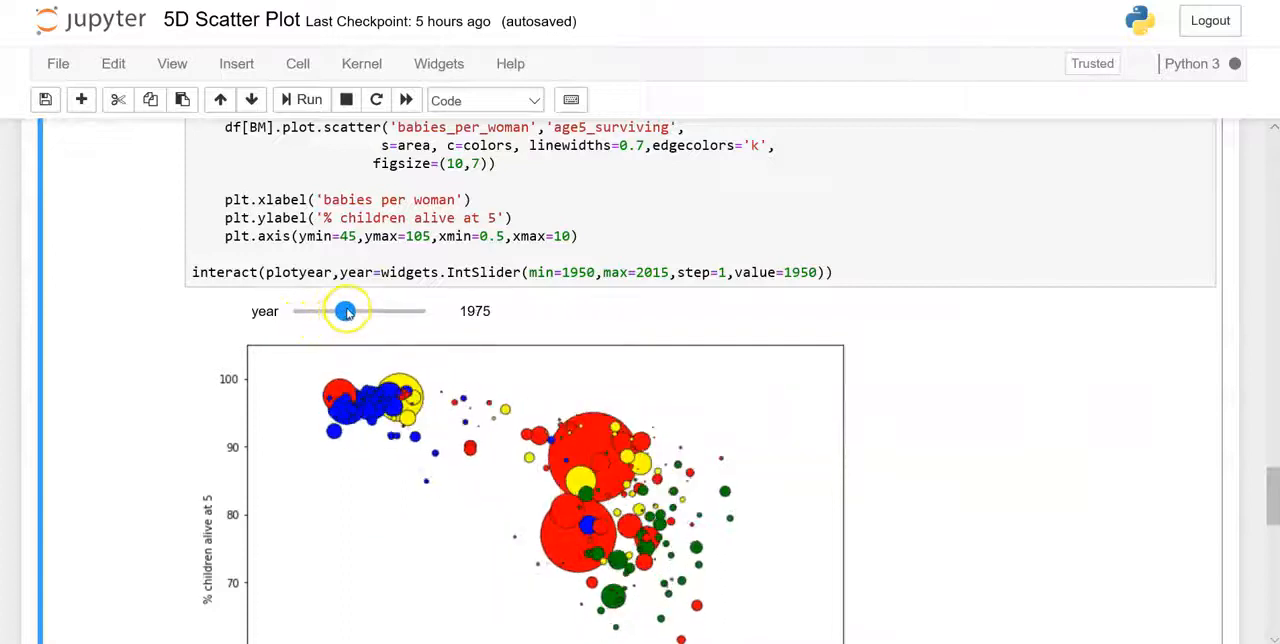
{"action": "left_click_drag", "start_coordinate": [346, 311], "coordinate": [370, 311]}
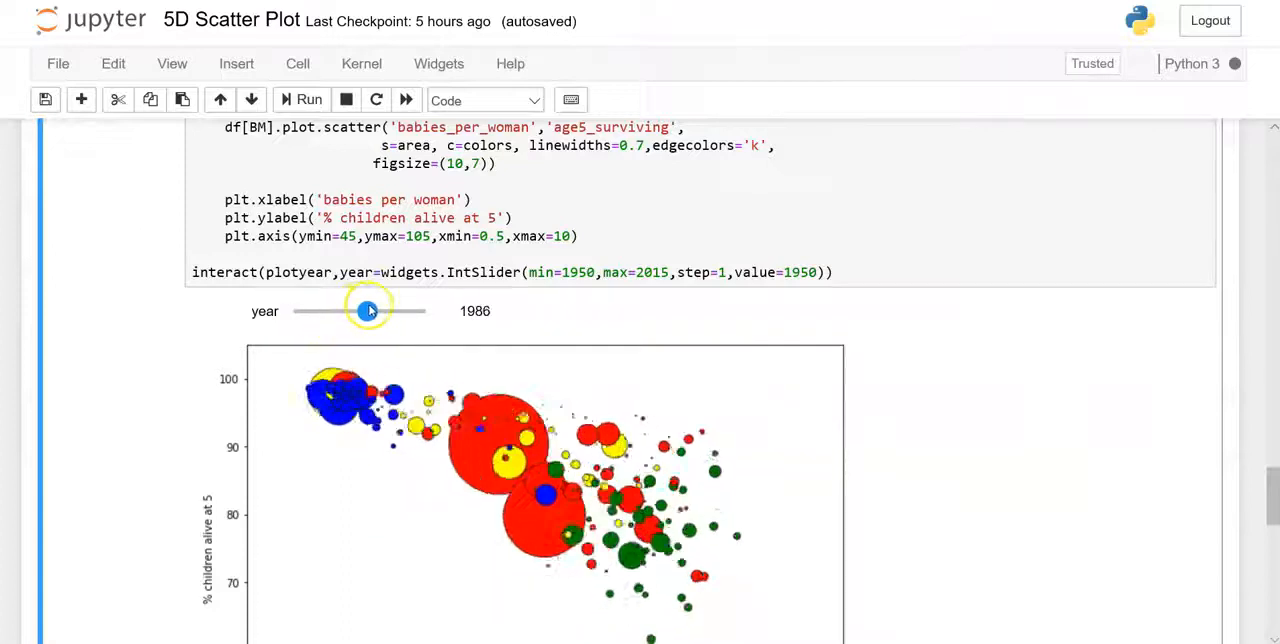
{"action": "left_click_drag", "start_coordinate": [369, 311], "coordinate": [387, 311]}
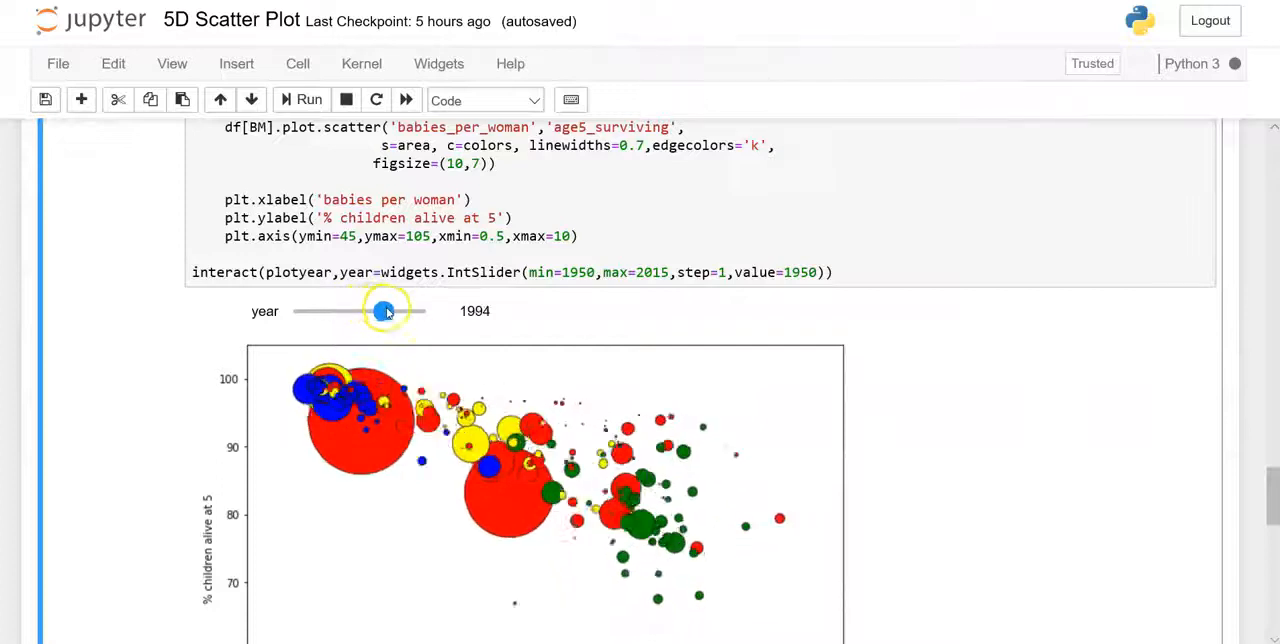
{"action": "left_click_drag", "start_coordinate": [386, 311], "coordinate": [405, 311]}
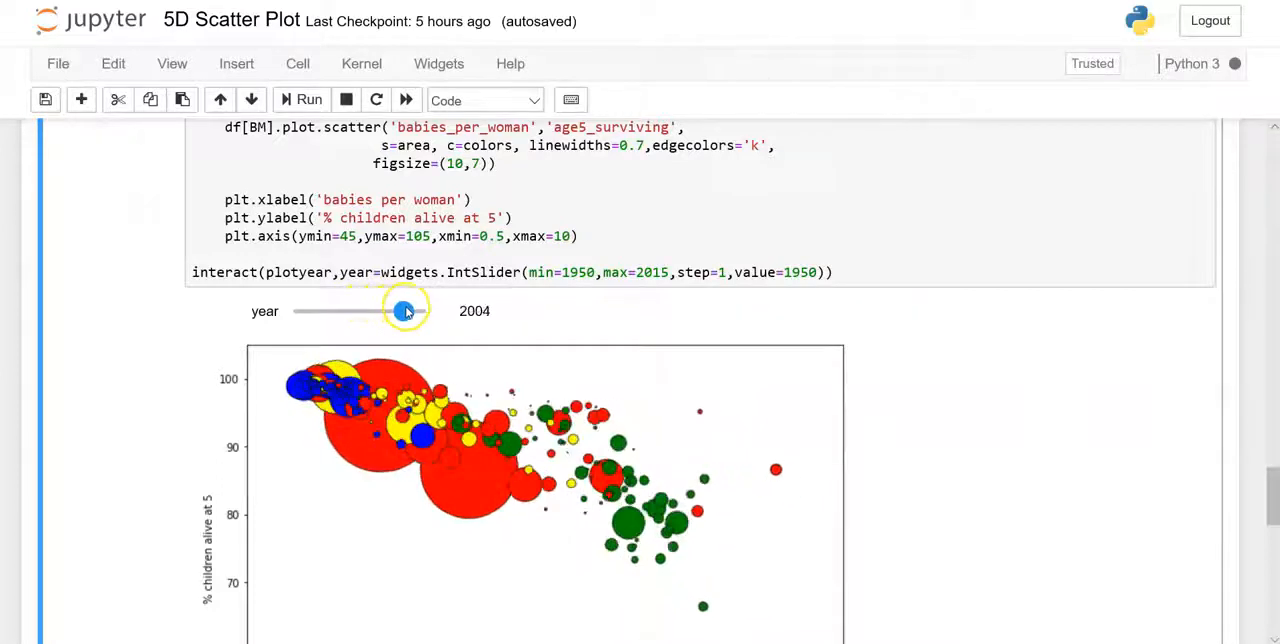
{"action": "left_click_drag", "start_coordinate": [404, 310], "coordinate": [406, 391]}
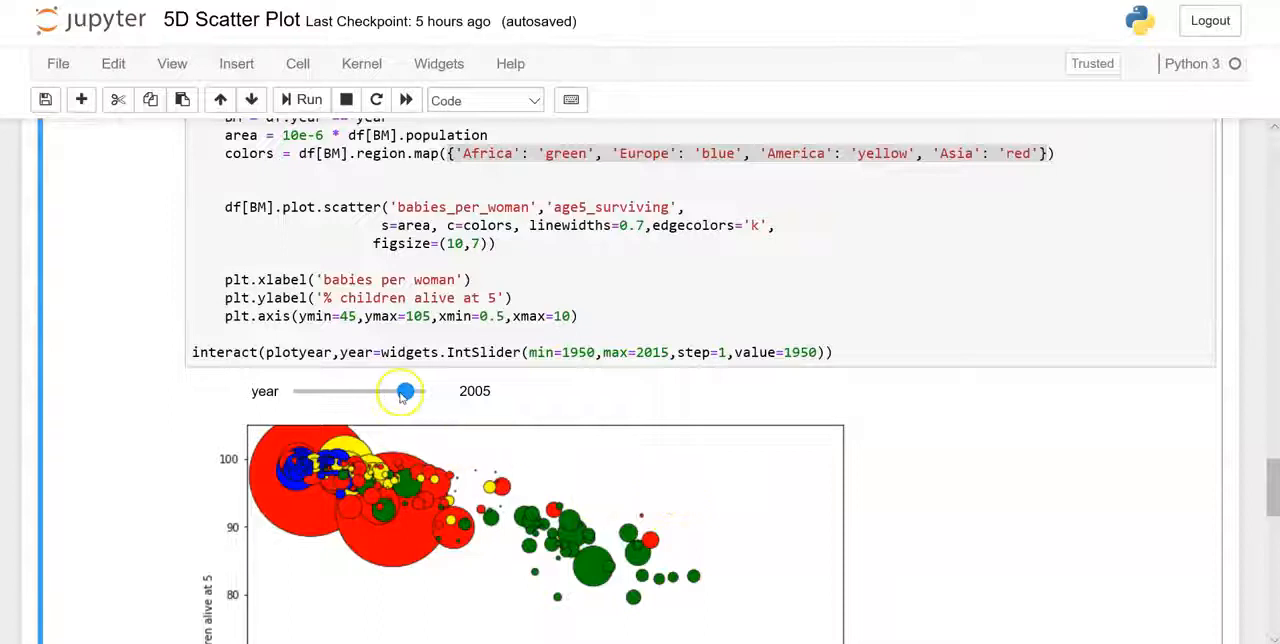
{"action": "left_click_drag", "start_coordinate": [402, 391], "coordinate": [425, 391]}
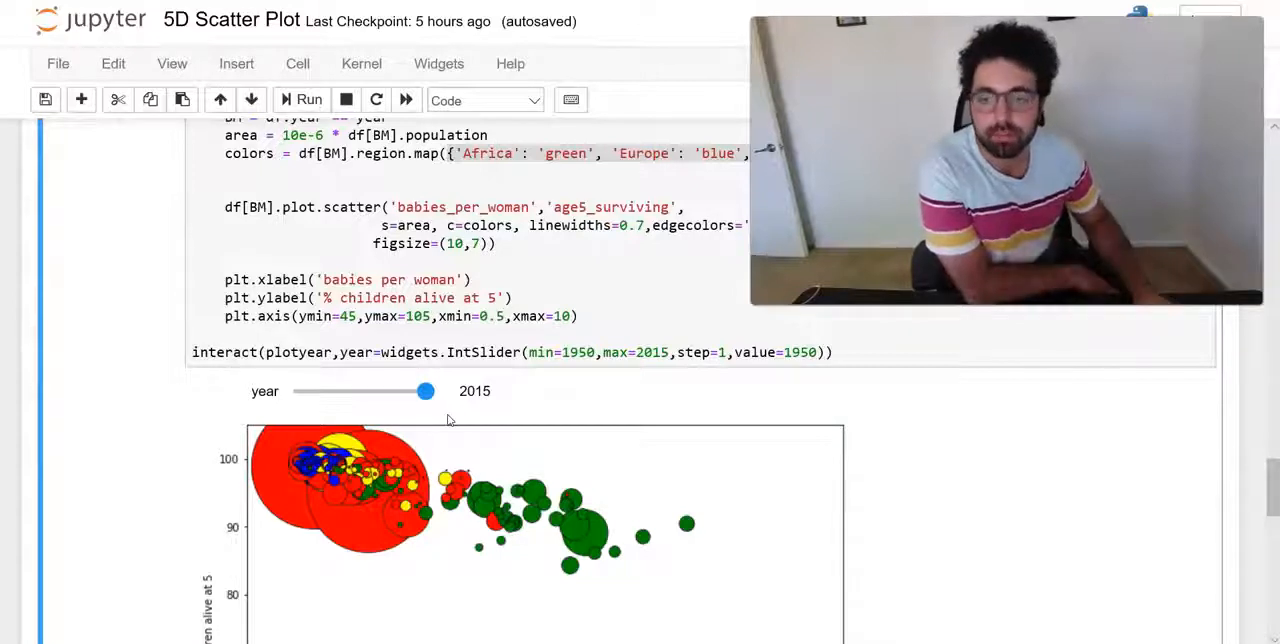
Scroll down to the Challenge #3 cell colouring by life_expectancy with vmin=50, vmax=95
{"action": "scroll", "scroll_direction": "down", "scroll_amount": 3}
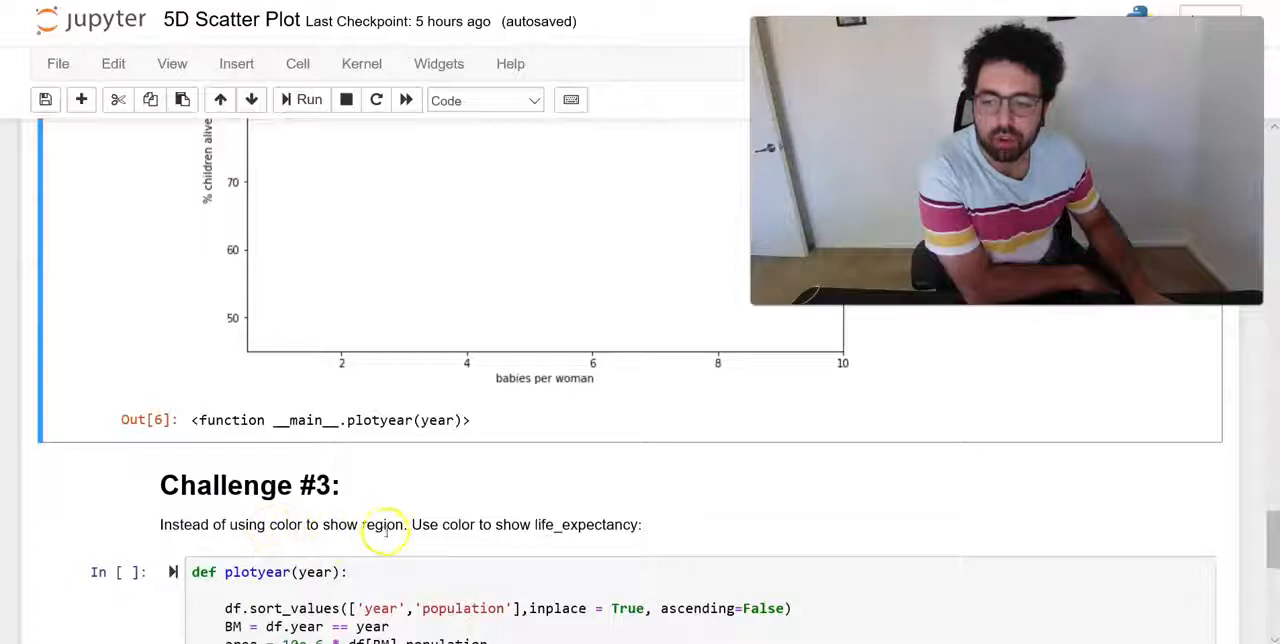
{"action": "mouse_move", "coordinate": [700, 535]}
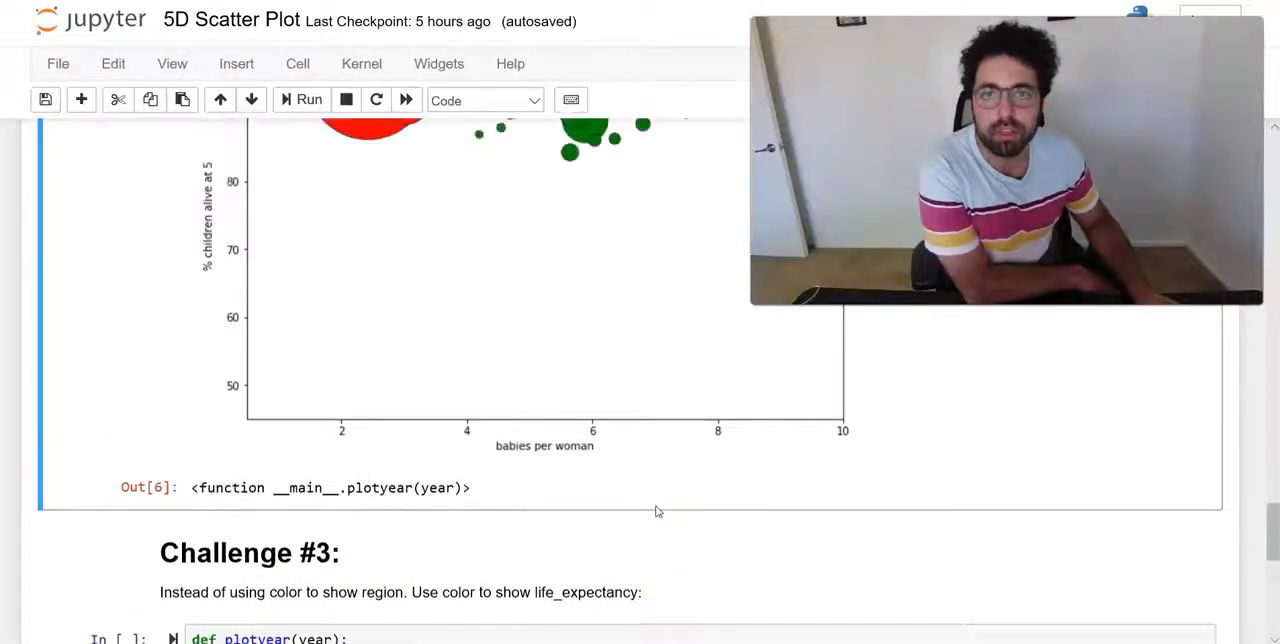
{"action": "scroll", "scroll_direction": "down", "scroll_amount": 3}
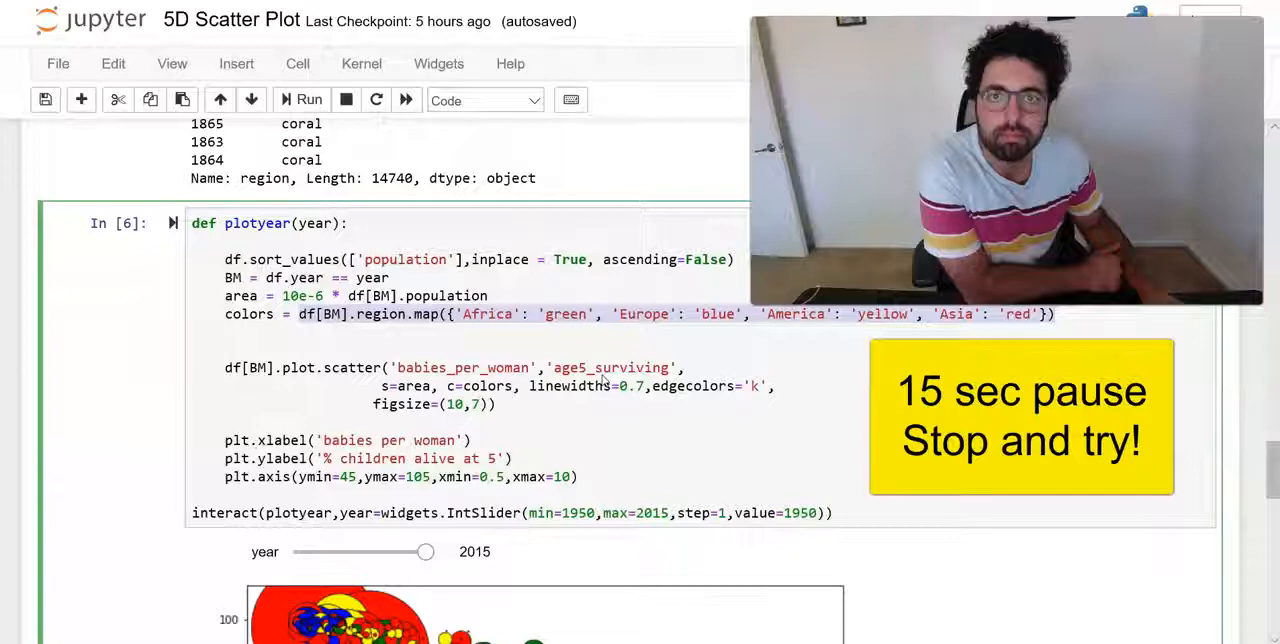
{"action": "scroll", "scroll_direction": "down", "scroll_amount": 3}
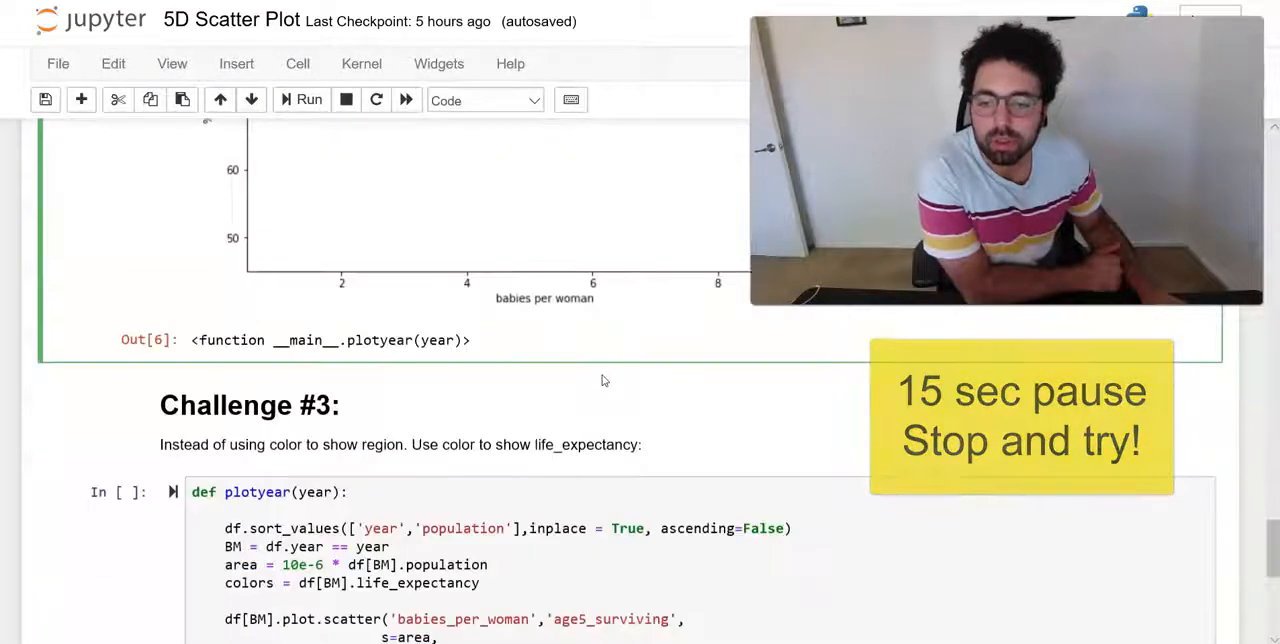
{"action": "scroll", "scroll_direction": "down", "scroll_amount": 3}
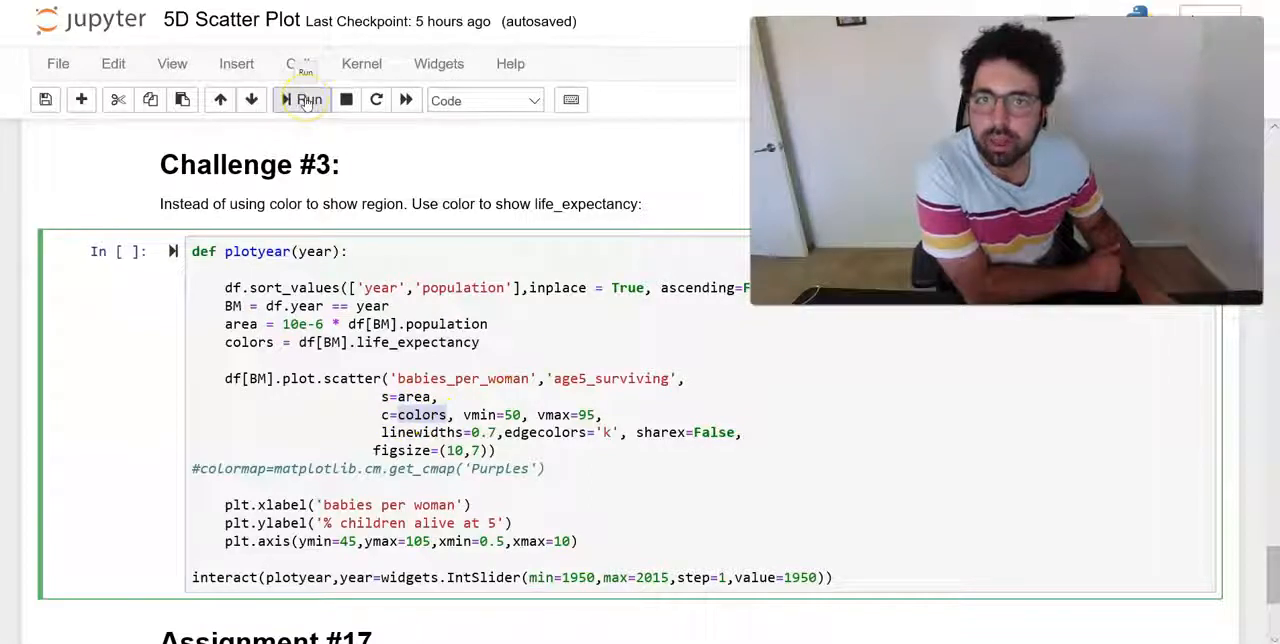
Run the life-expectancy cell and slide its plot from 1956 through 1987 and 2002 to 2015
{"action": "left_click", "coordinate": [303, 99]}
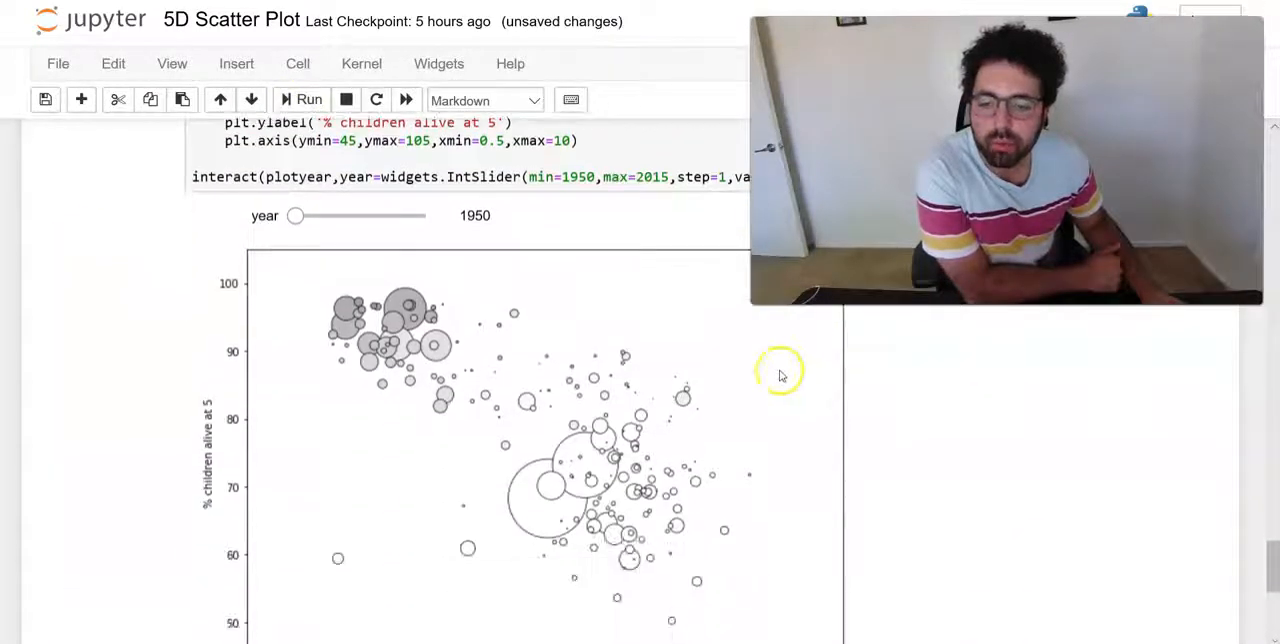
{"action": "scroll", "scroll_direction": "down", "scroll_amount": 3}
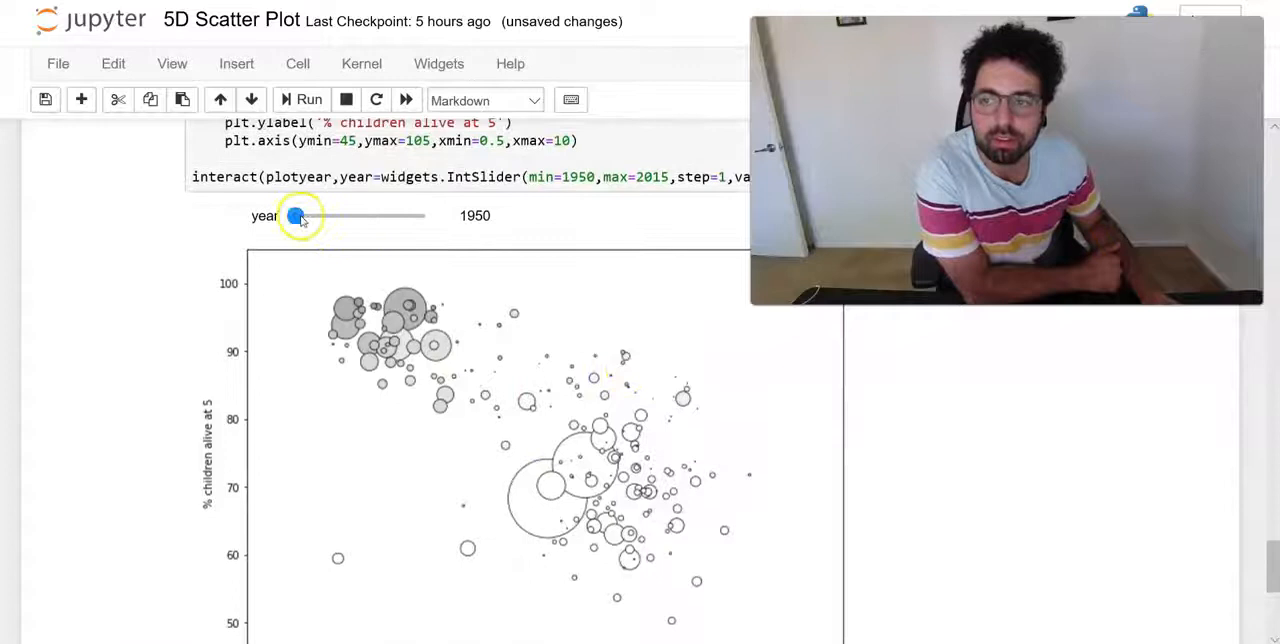
{"action": "left_click_drag", "start_coordinate": [296, 216], "coordinate": [308, 216]}
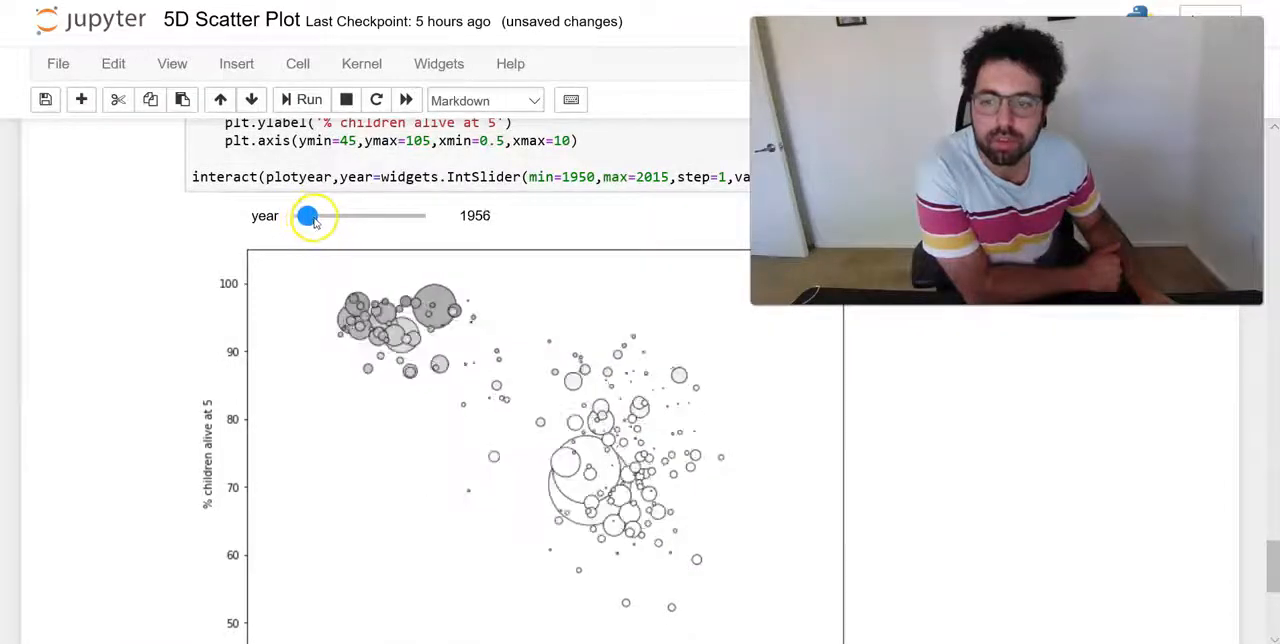
{"action": "left_click_drag", "start_coordinate": [308, 216], "coordinate": [330, 217]}
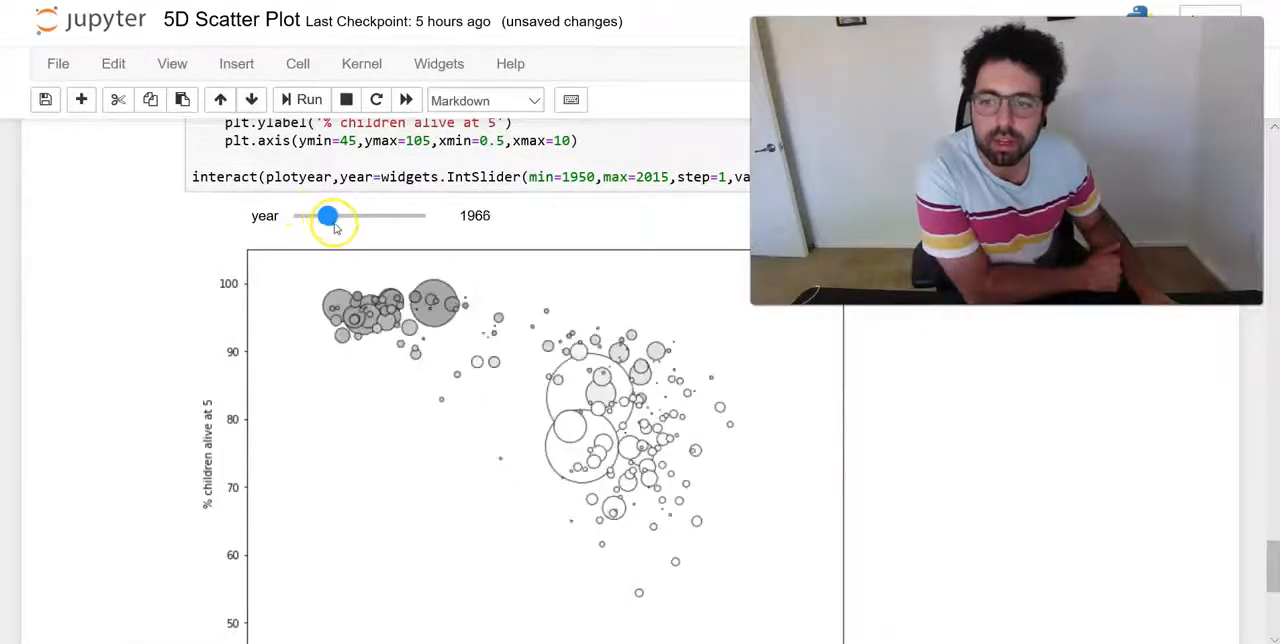
{"action": "left_click_drag", "start_coordinate": [329, 216], "coordinate": [350, 216]}
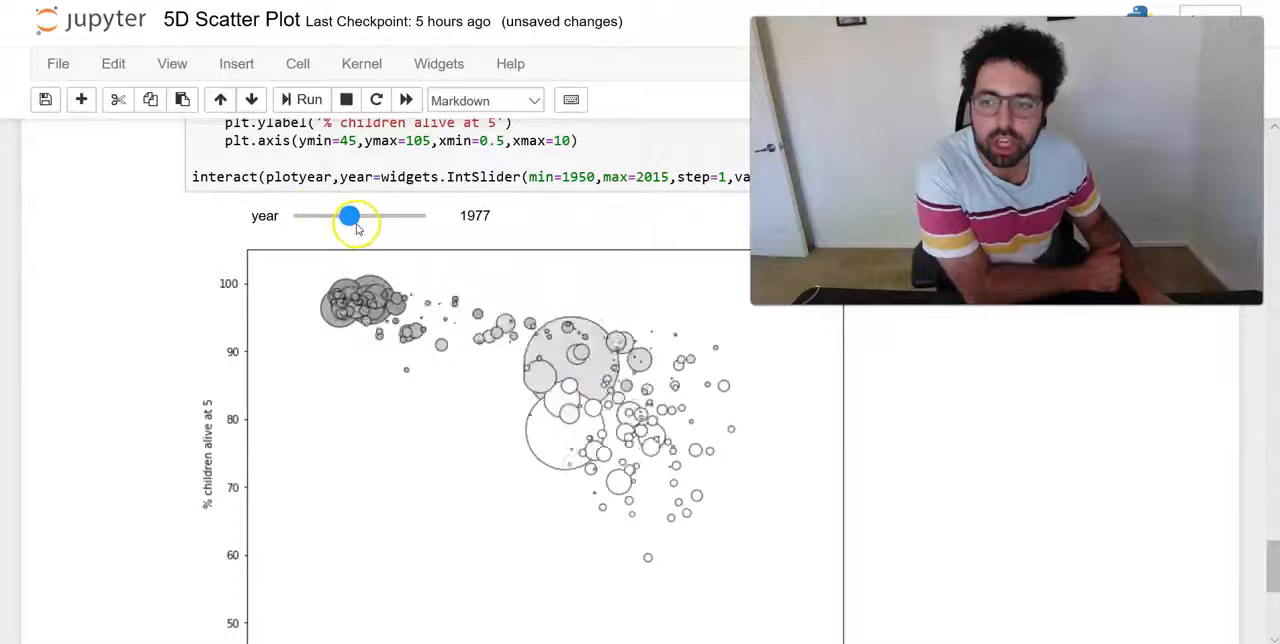
{"action": "left_click_drag", "start_coordinate": [350, 216], "coordinate": [370, 216]}
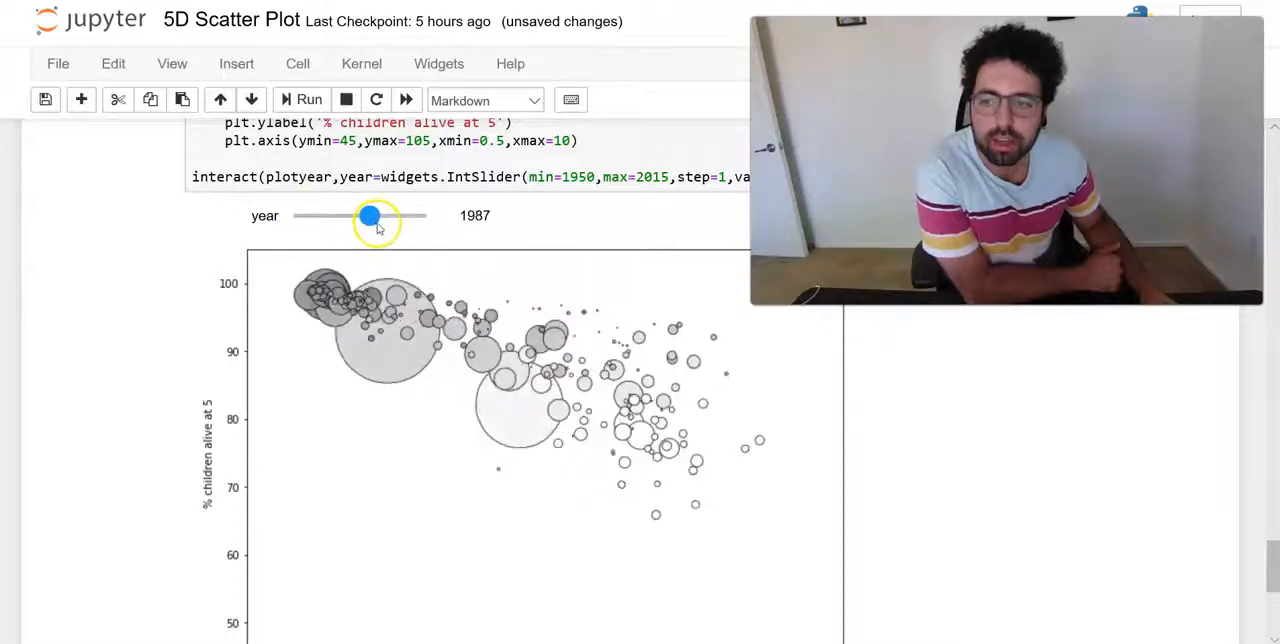
{"action": "left_click_drag", "start_coordinate": [370, 216], "coordinate": [386, 216]}
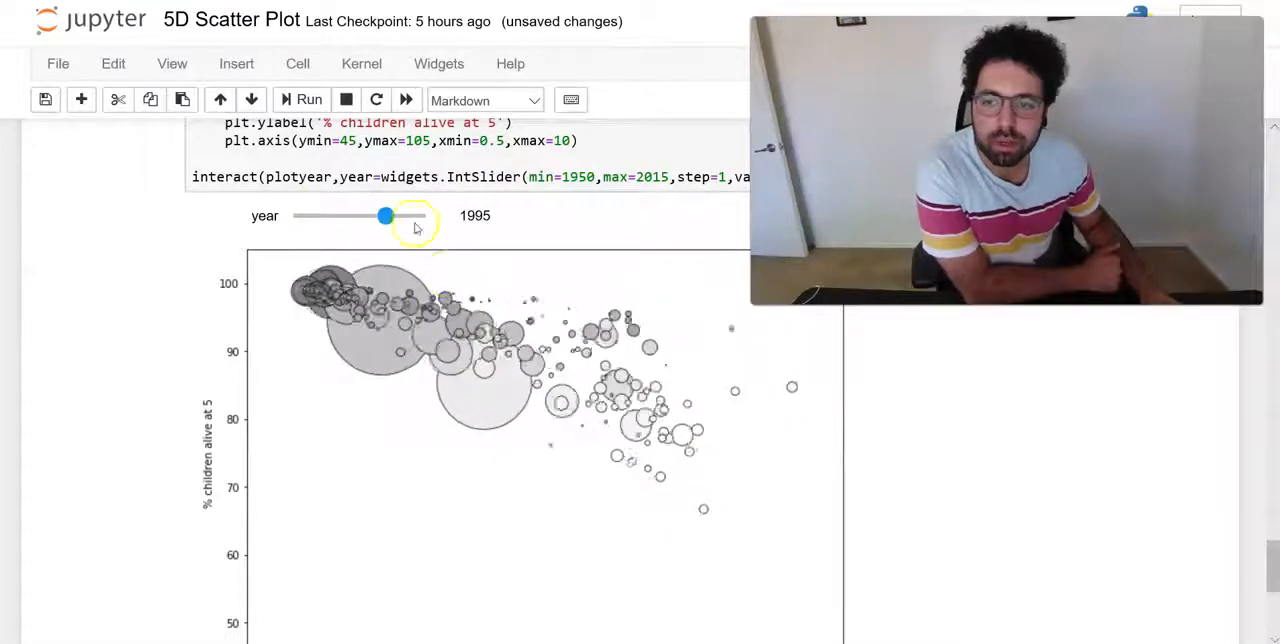
{"action": "left_click_drag", "start_coordinate": [386, 215], "coordinate": [400, 216]}
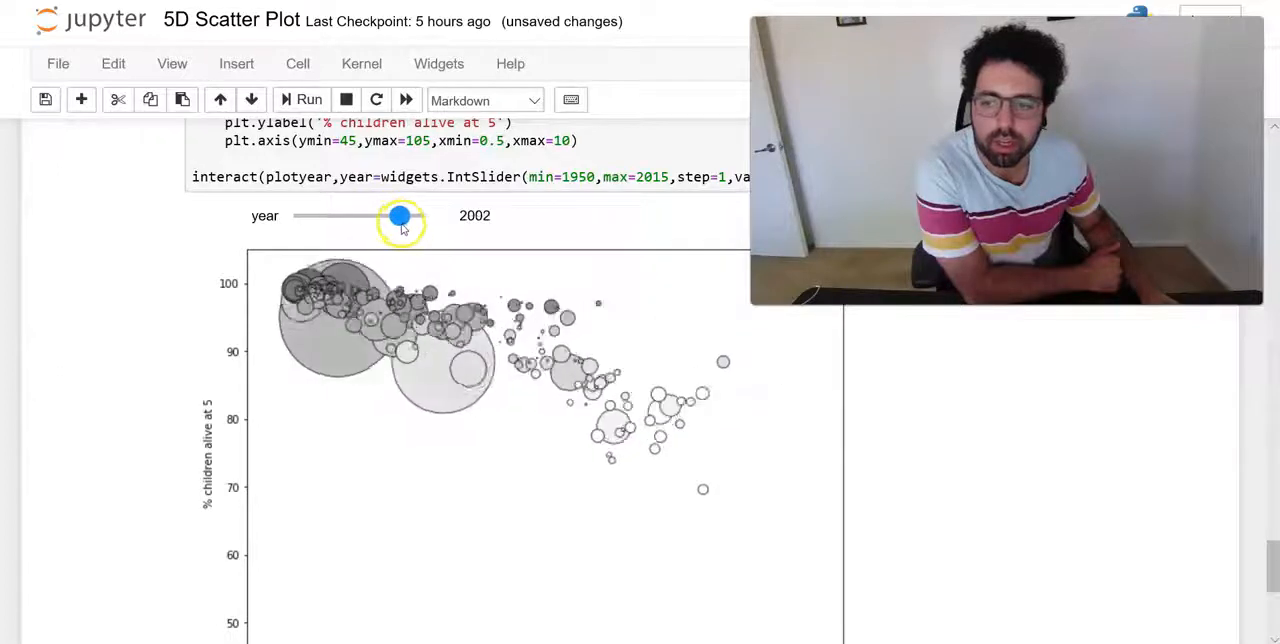
{"action": "left_click_drag", "start_coordinate": [399, 218], "coordinate": [419, 218]}
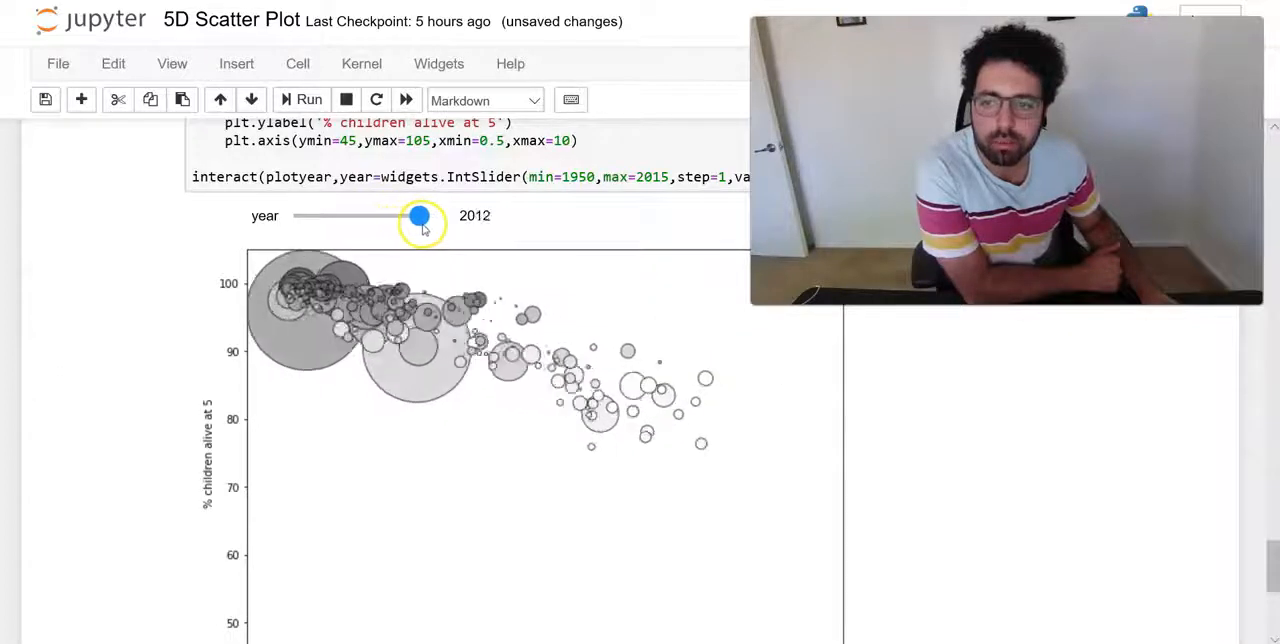
{"action": "left_click_drag", "start_coordinate": [420, 216], "coordinate": [425, 216]}
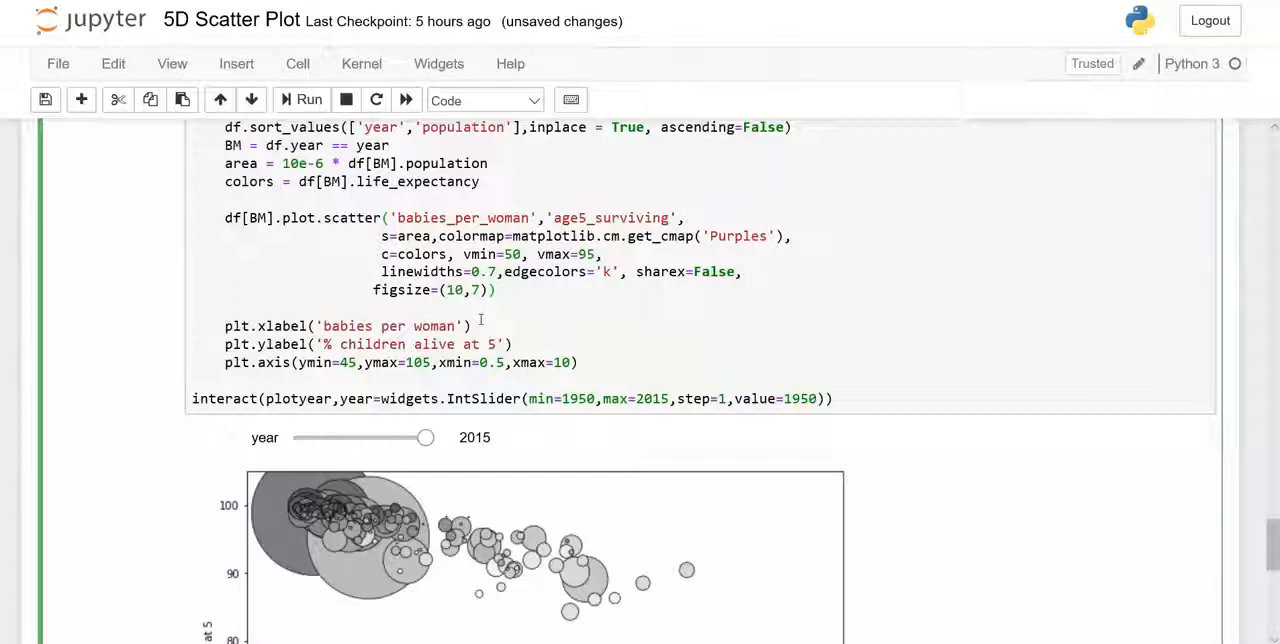
{"action": "mouse_move", "coordinate": [495, 297]}
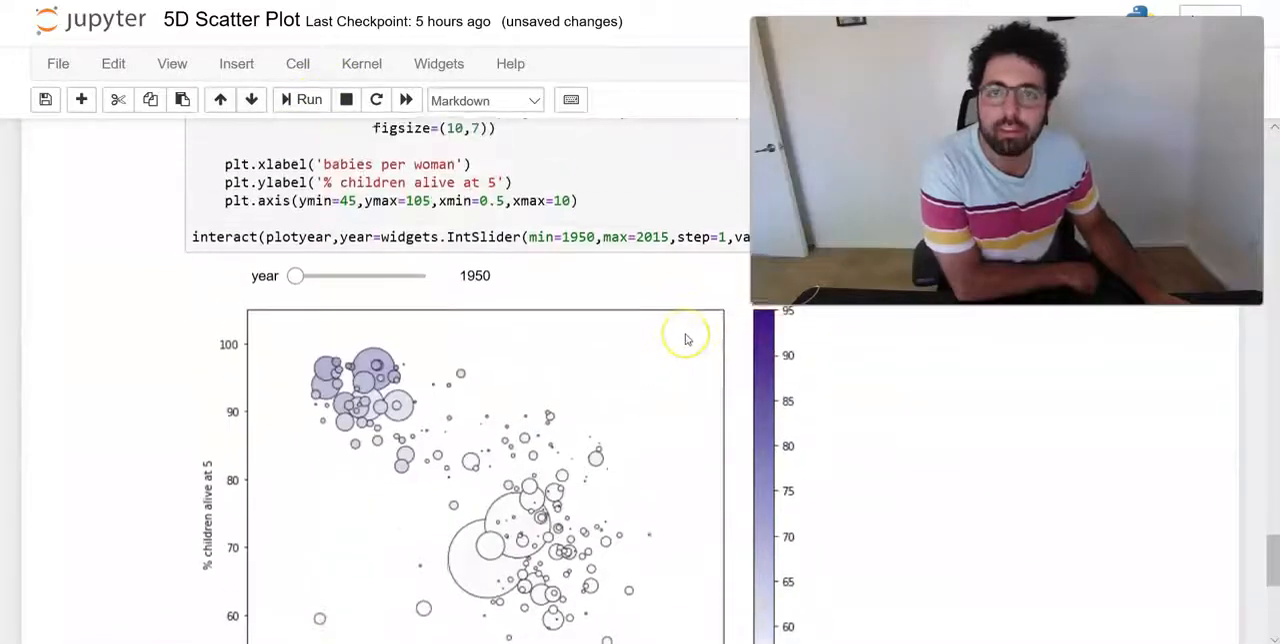
Rerun the purple-shaded cell and slide its plot through 1953 and 1971 to 1995
{"action": "scroll", "scroll_direction": "down", "scroll_amount": 3}
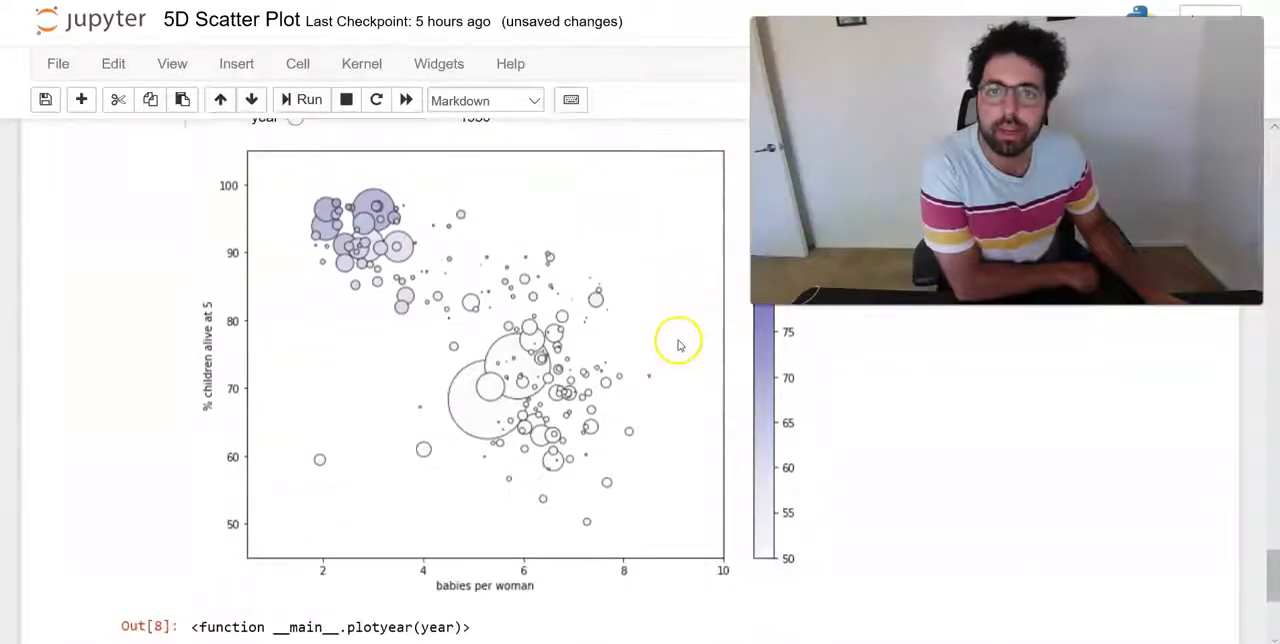
{"action": "left_click", "coordinate": [302, 99]}
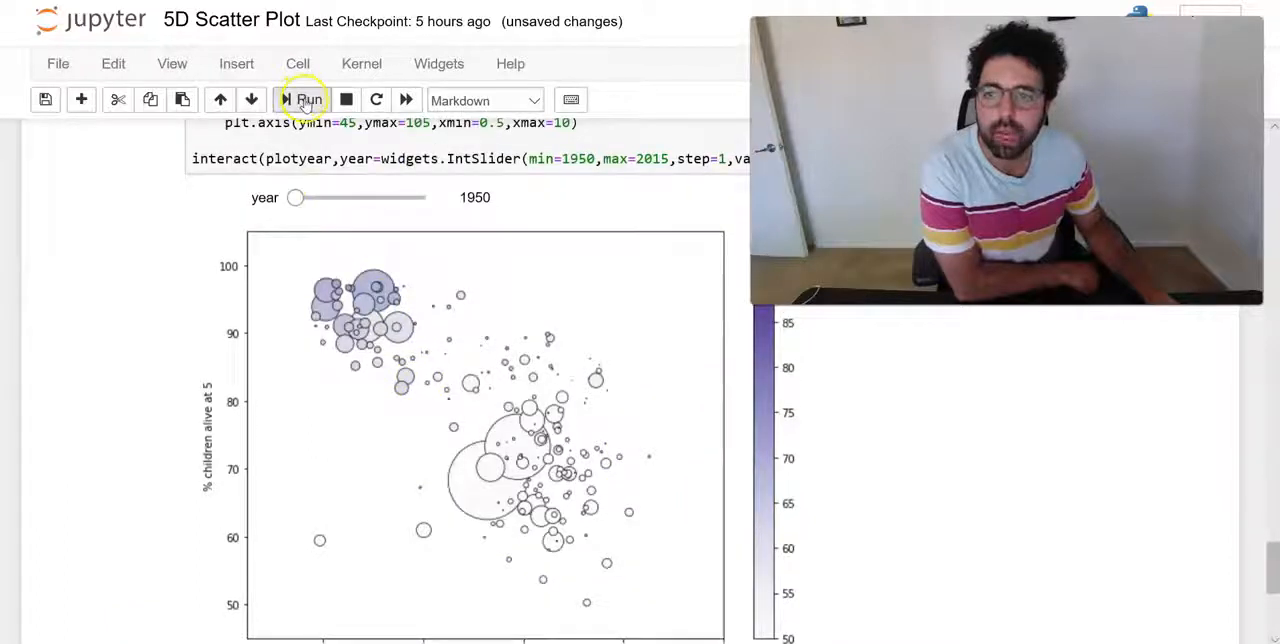
{"action": "left_click_drag", "start_coordinate": [296, 197], "coordinate": [303, 197]}
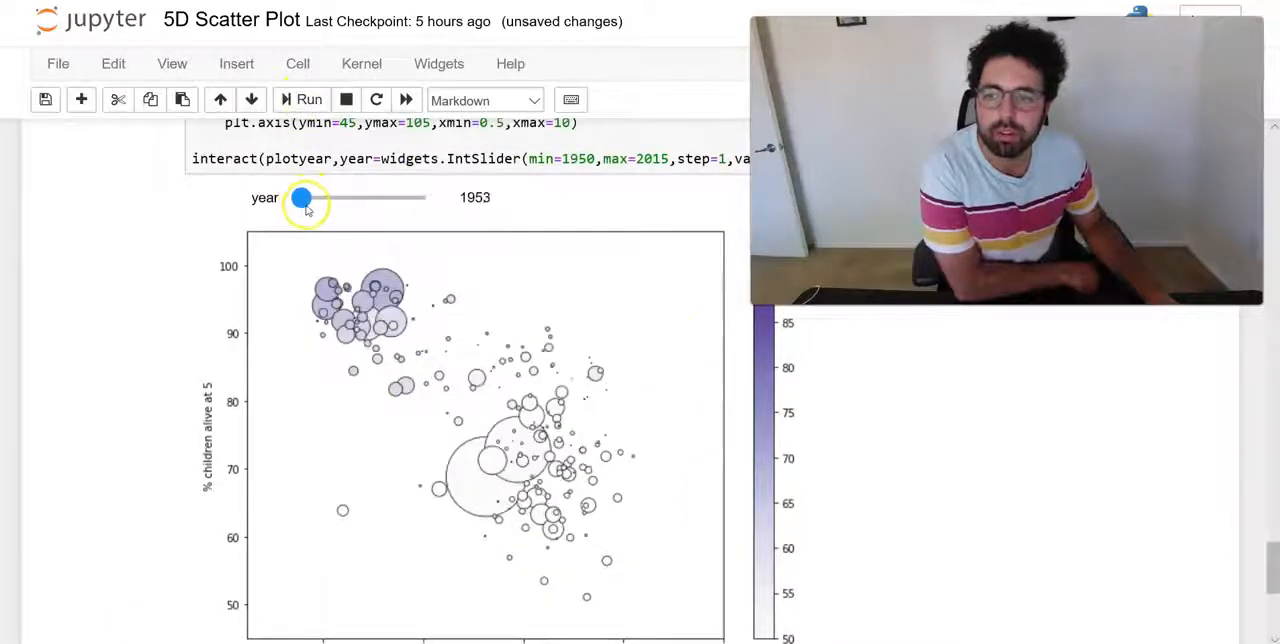
{"action": "left_click_drag", "start_coordinate": [303, 197], "coordinate": [338, 197]}
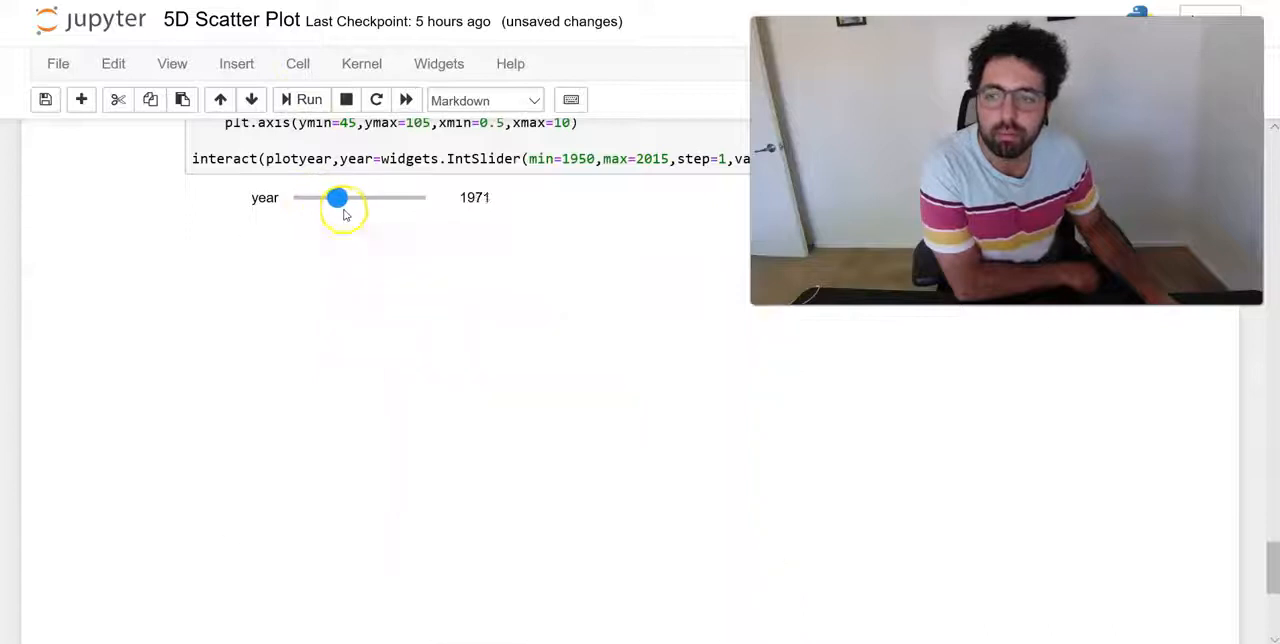
{"action": "left_click_drag", "start_coordinate": [338, 197], "coordinate": [388, 197]}
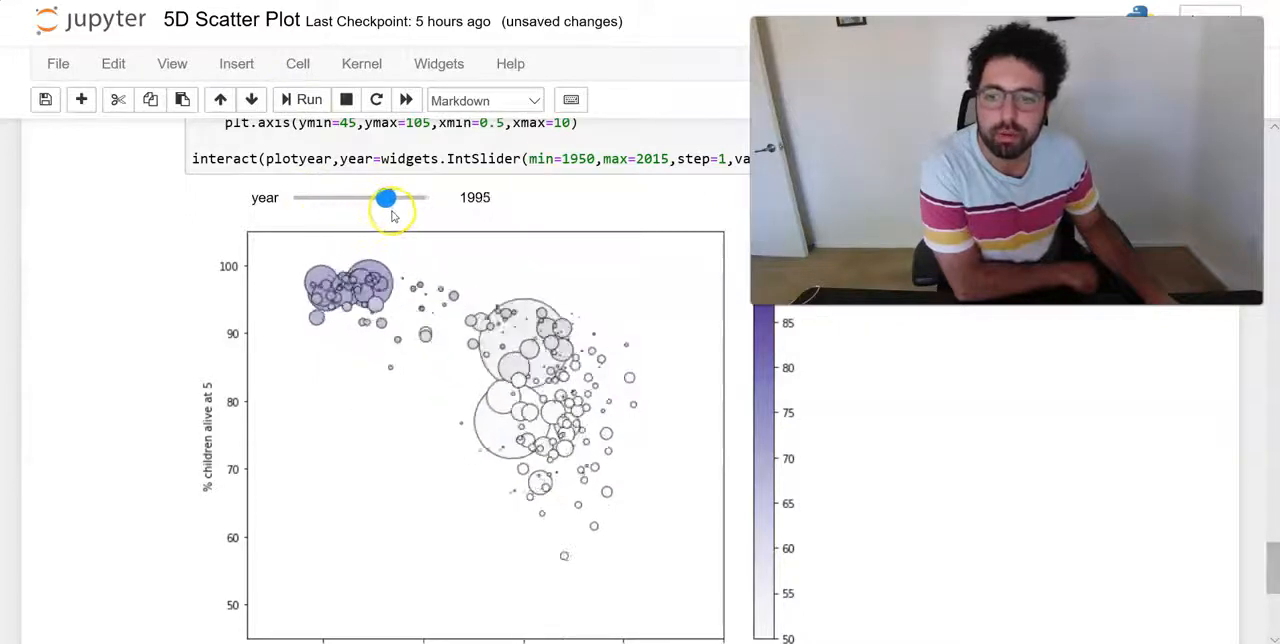
{"action": "left_click_drag", "start_coordinate": [388, 197], "coordinate": [423, 197]}
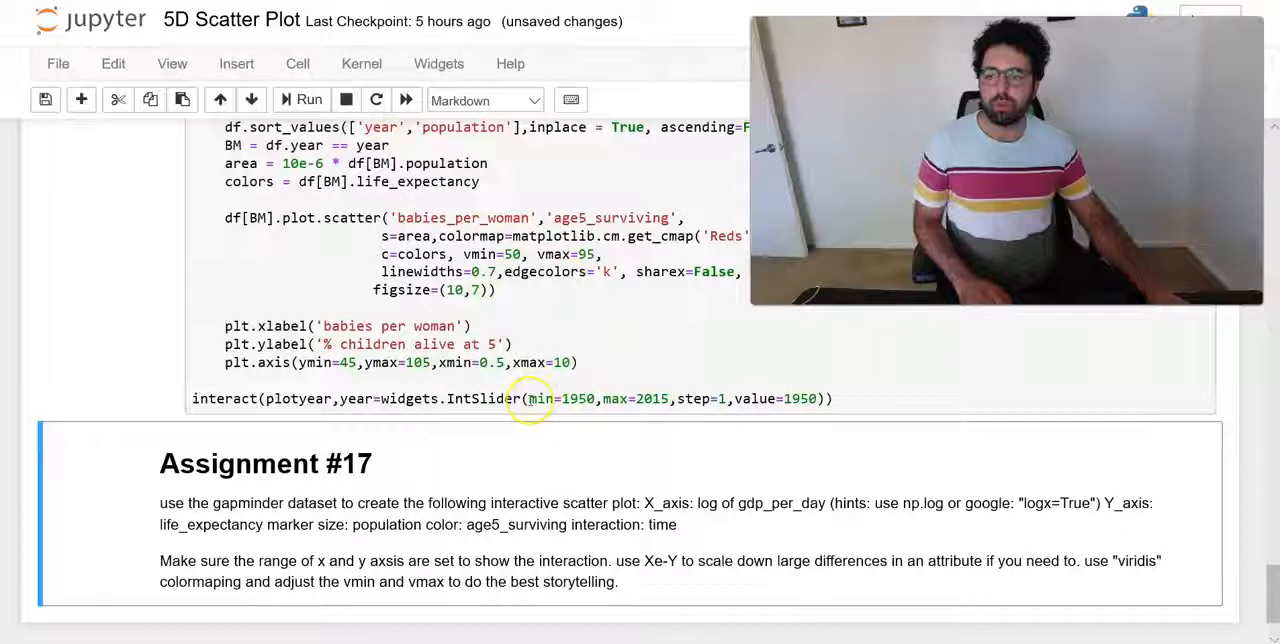
Change the colormap to 'Reds', rerun the plotting cell, and scroll to the 1950 plot
{"action": "left_click", "coordinate": [308, 99]}
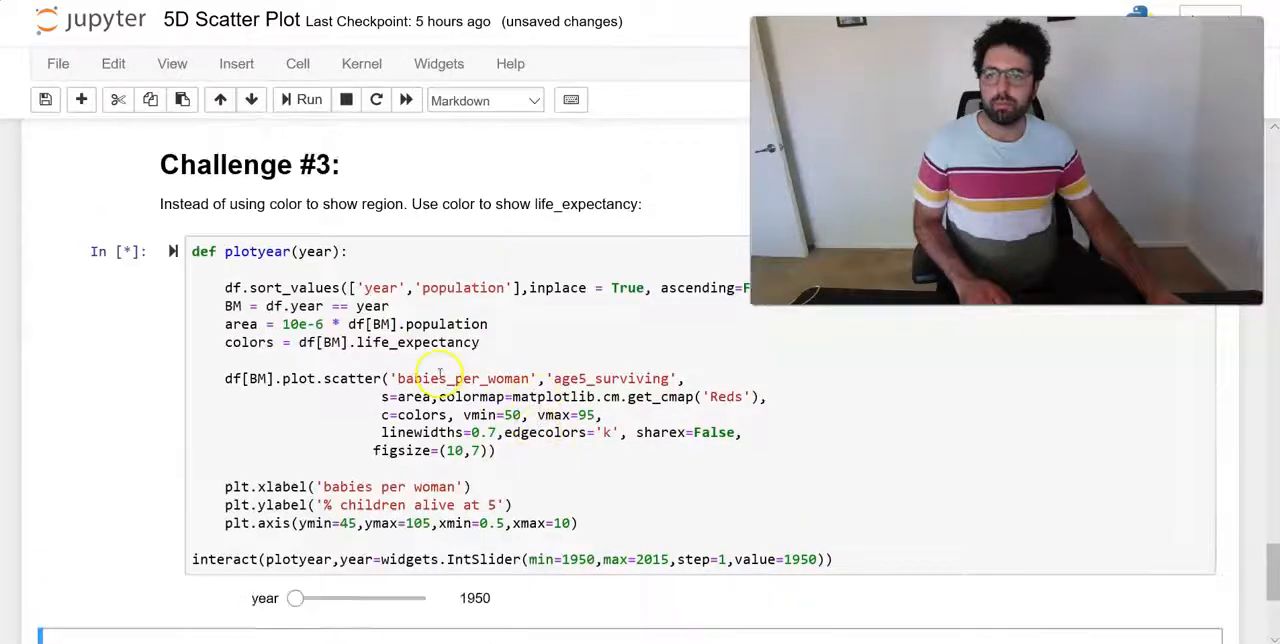
{"action": "left_click", "coordinate": [309, 99]}
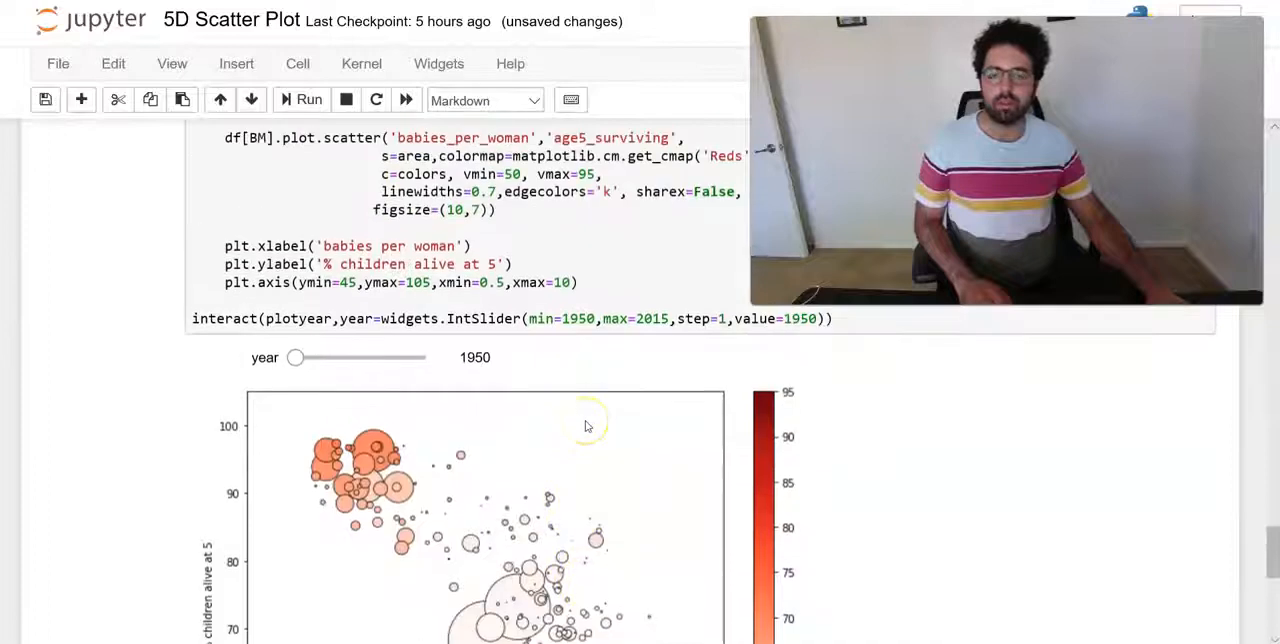
{"action": "scroll", "scroll_direction": "down", "scroll_amount": 3}
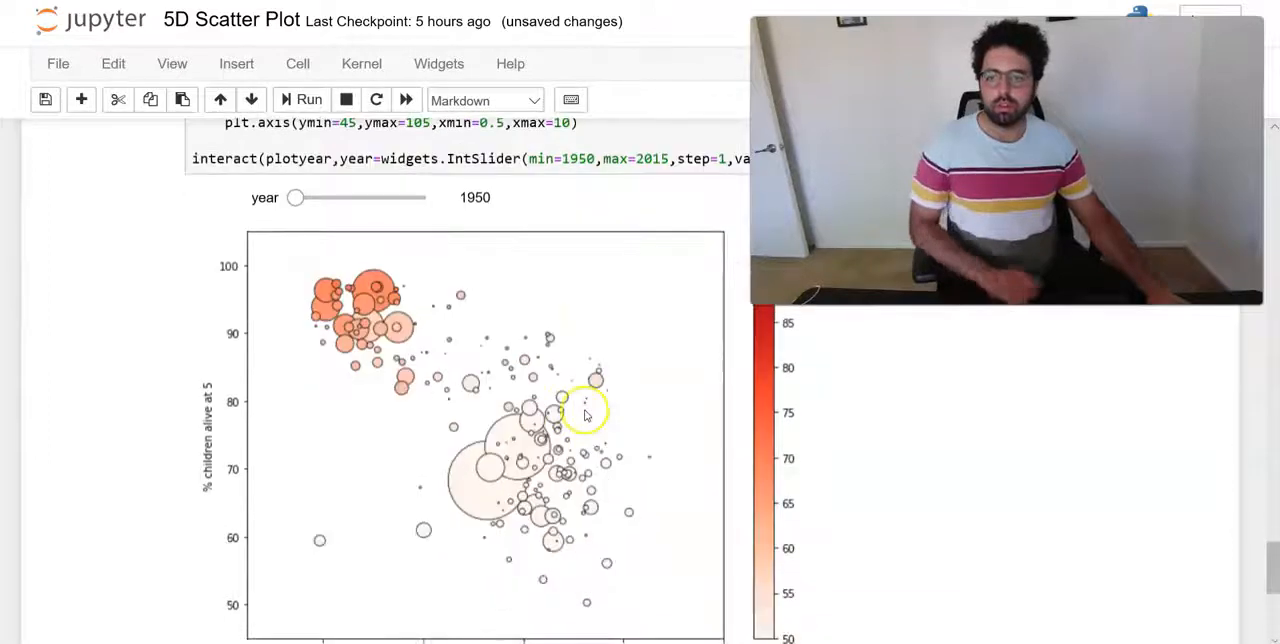
{"action": "scroll", "scroll_direction": "down", "scroll_amount": 3}
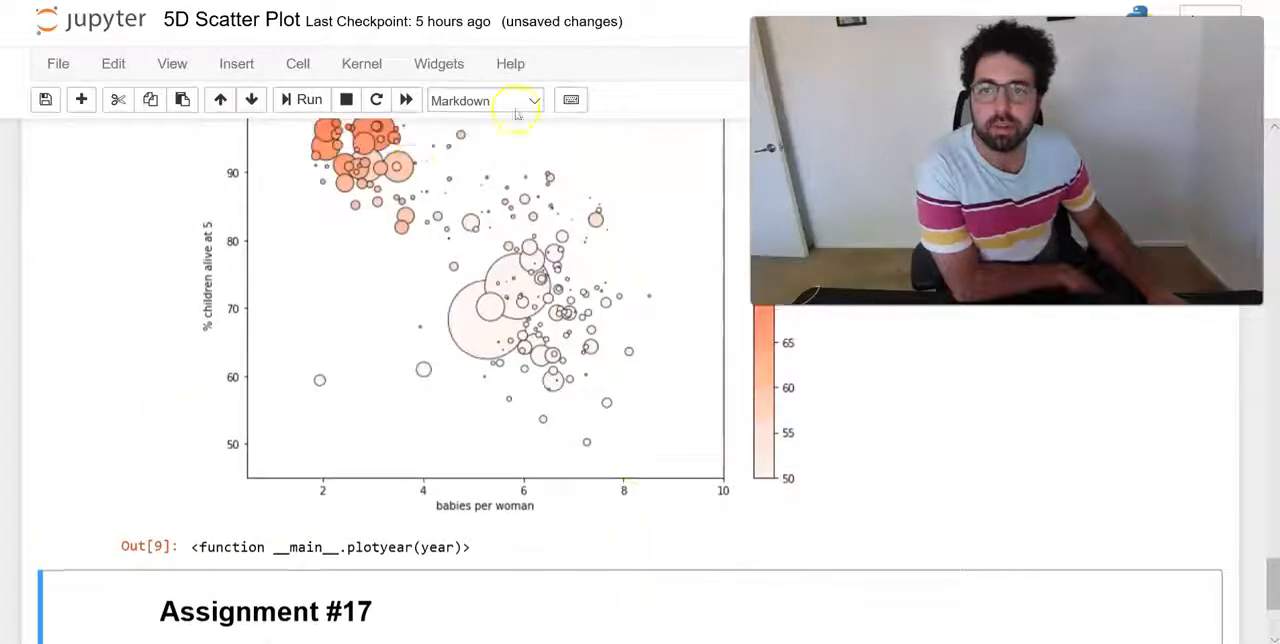
{"action": "scroll", "scroll_direction": "down", "scroll_amount": 3}
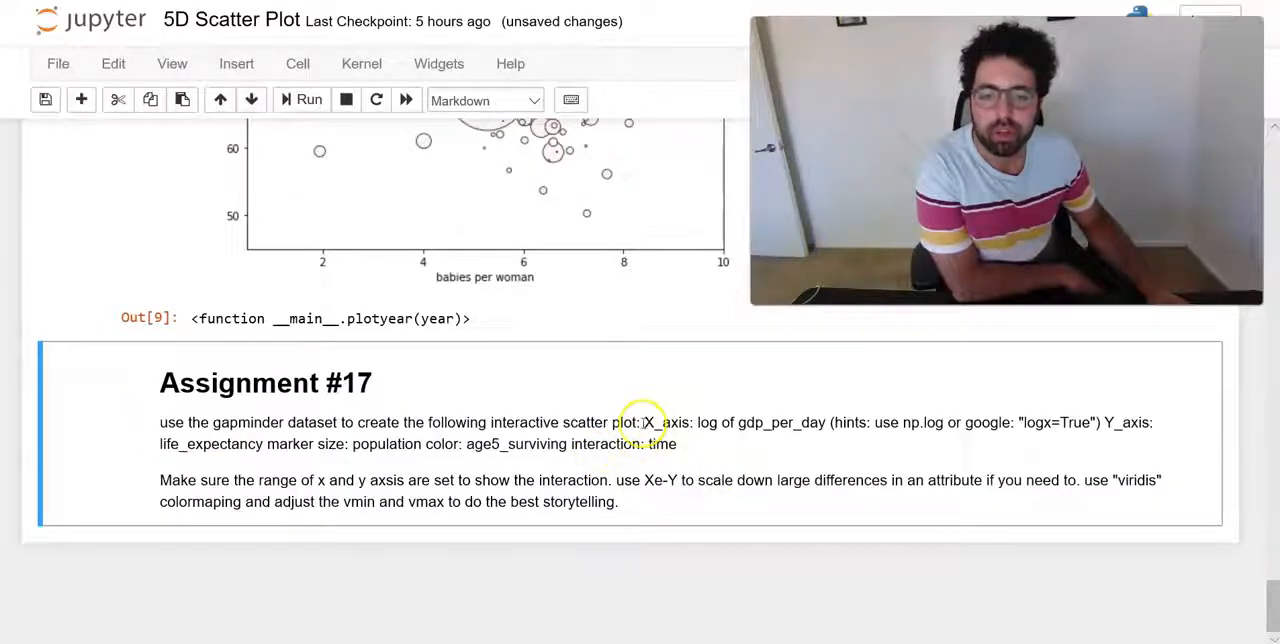
Open the Assignment #17 markdown for editing and select the X_axis requirement text
{"action": "double_click", "coordinate": [660, 422]}
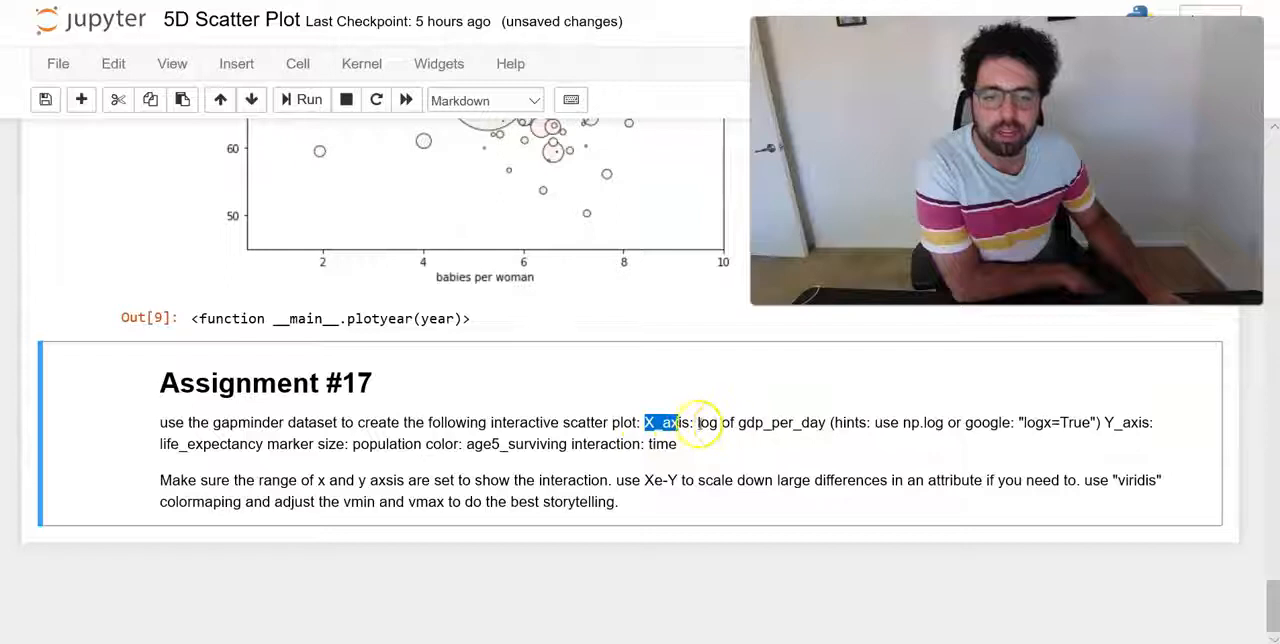
{"action": "left_click_drag", "start_coordinate": [697, 422], "coordinate": [822, 422]}
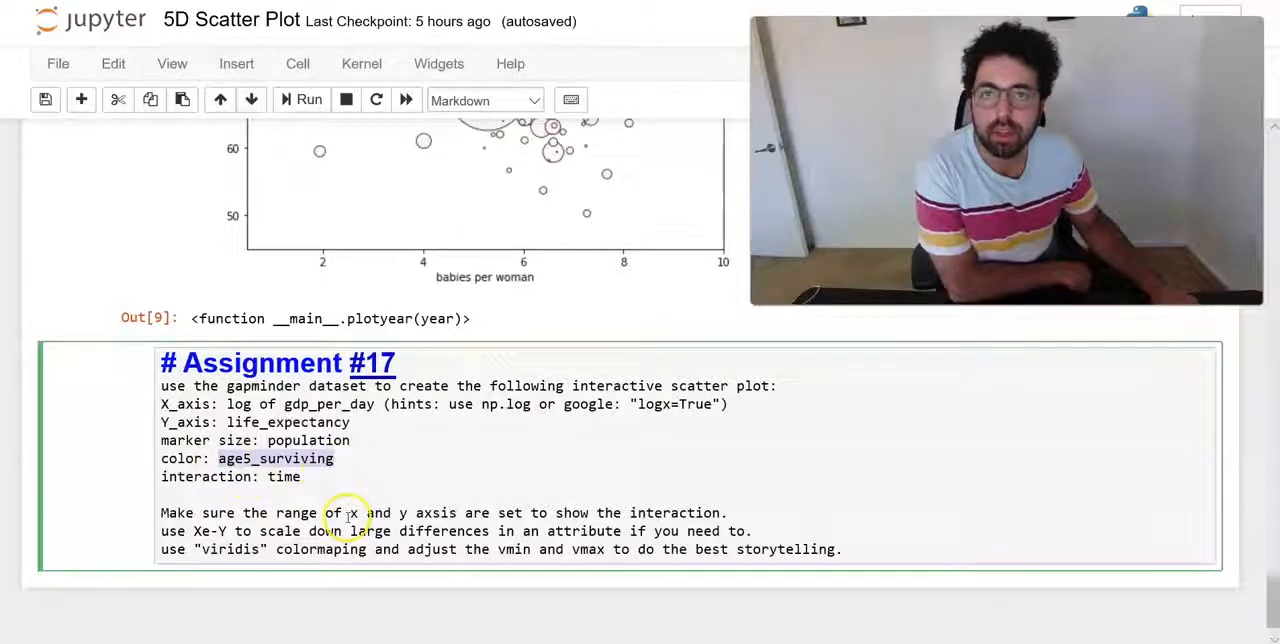
{"action": "mouse_move", "coordinate": [400, 549]}
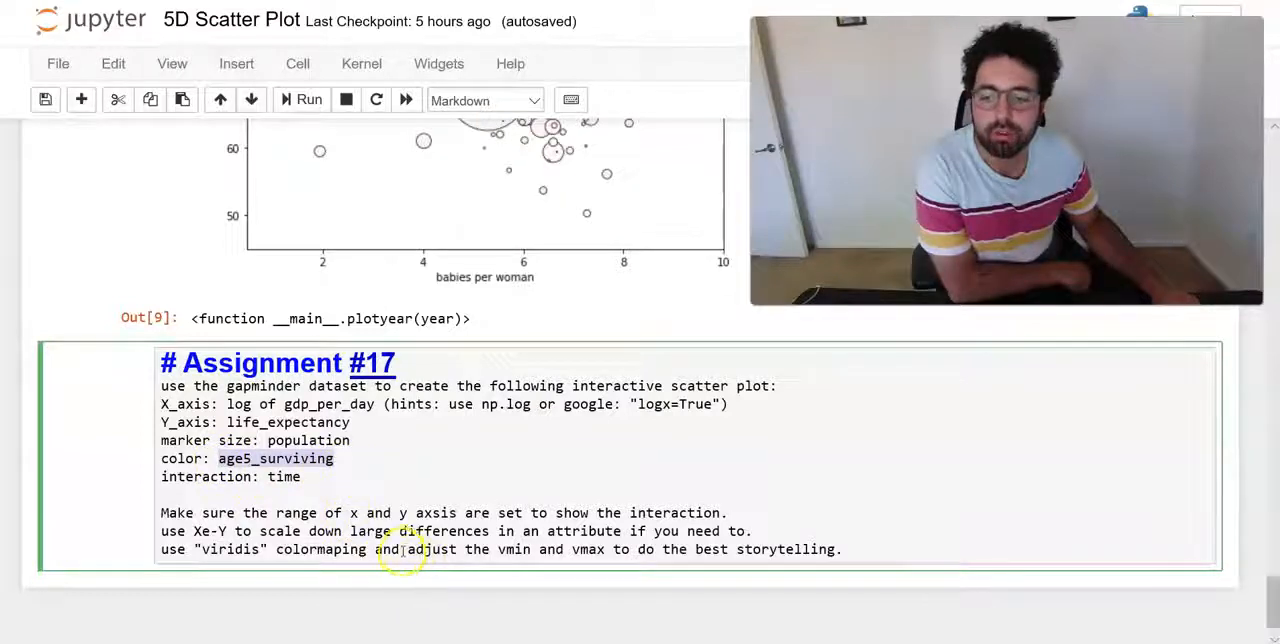